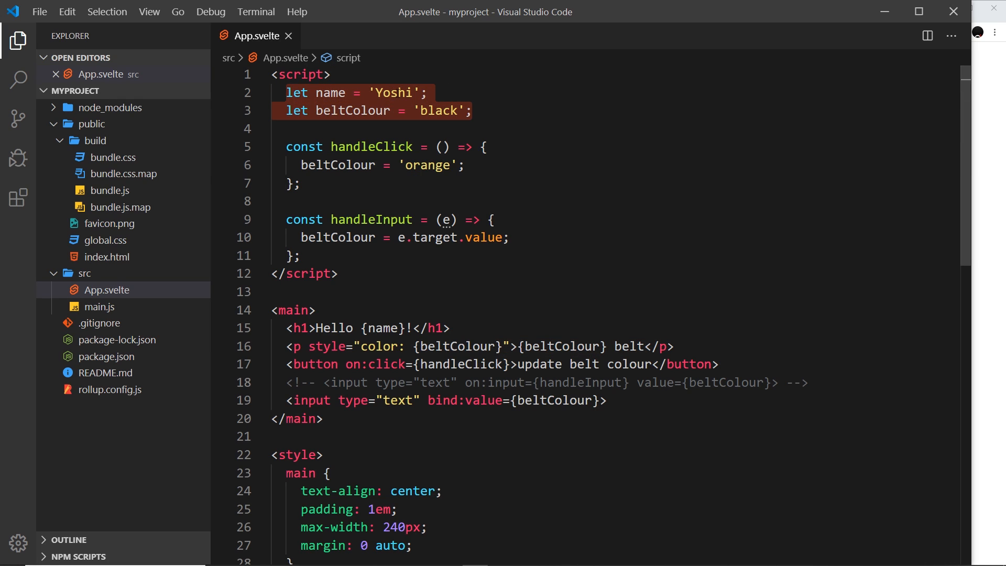
Step: Rename the name variable to firstName with the value 'Jimi'
left_click(326, 92)
type("firstN")
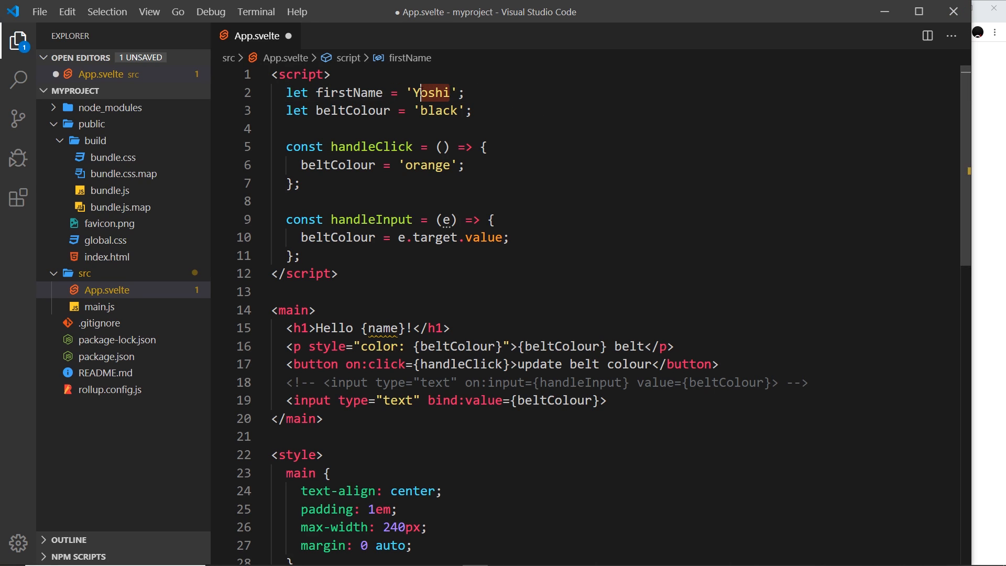
type("Jimi")
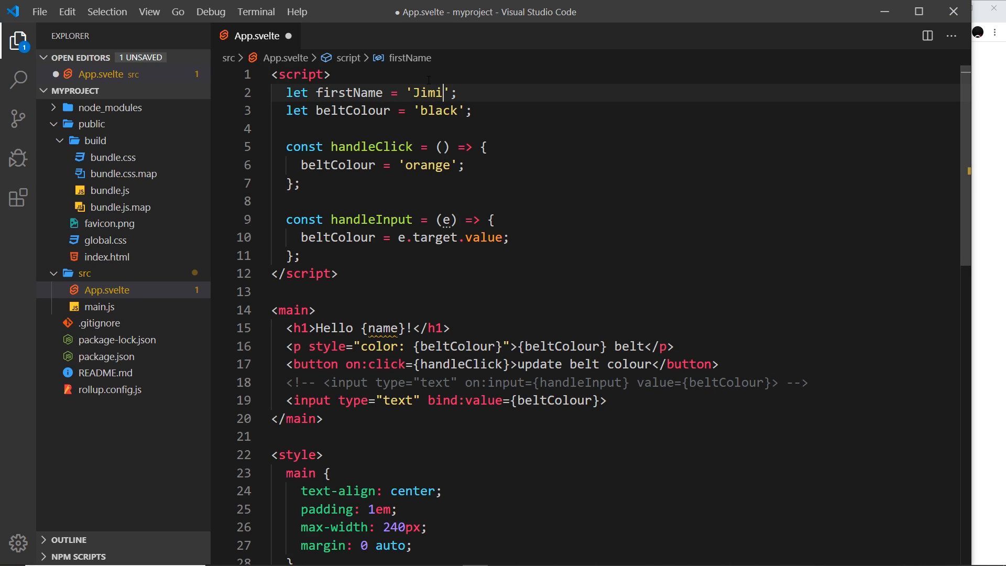
key("Enter")
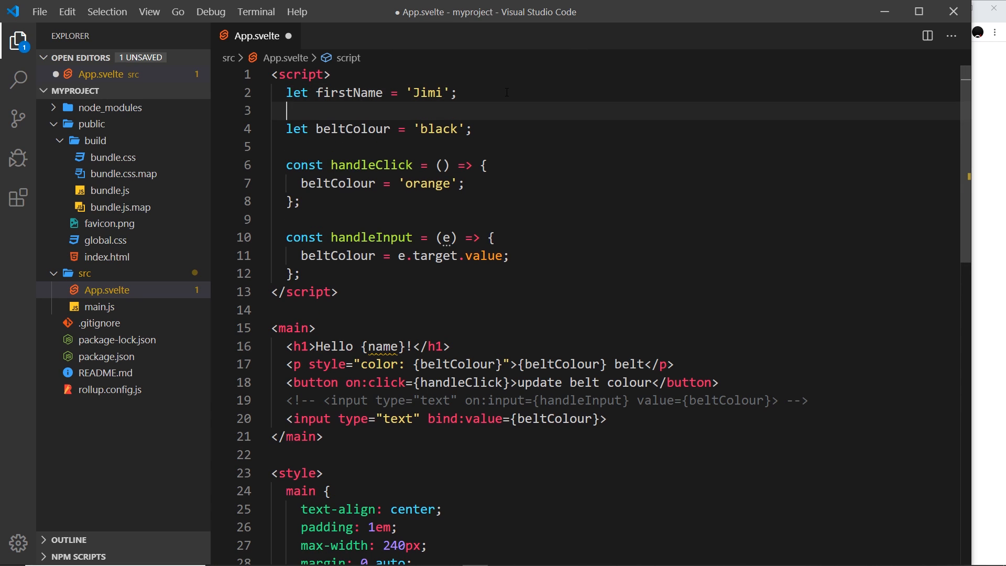
Step: Add a new declaration let lastName = 'Hendrix'; below firstName
type("let lastNa")
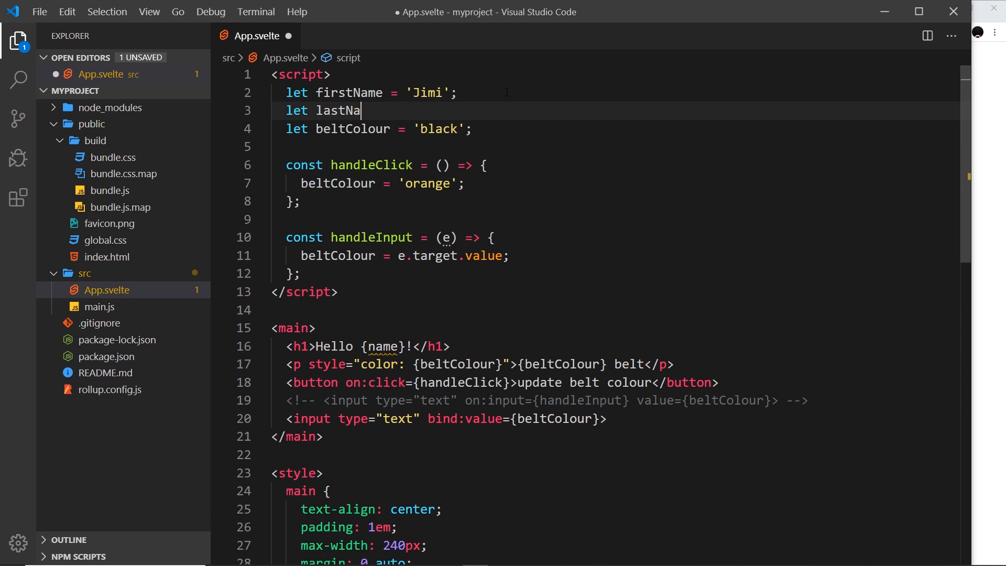
type("me = 'Hend'")
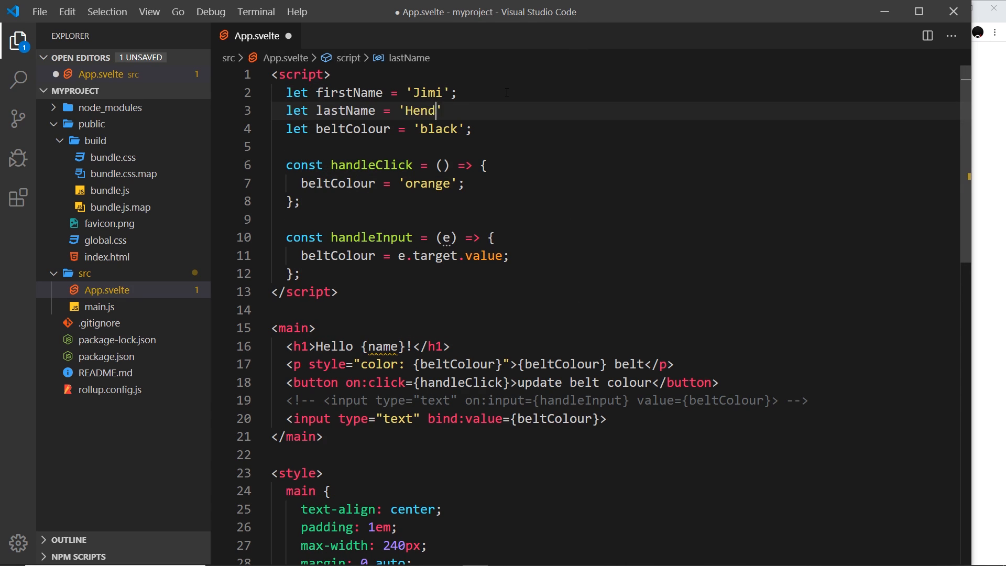
type("rix';")
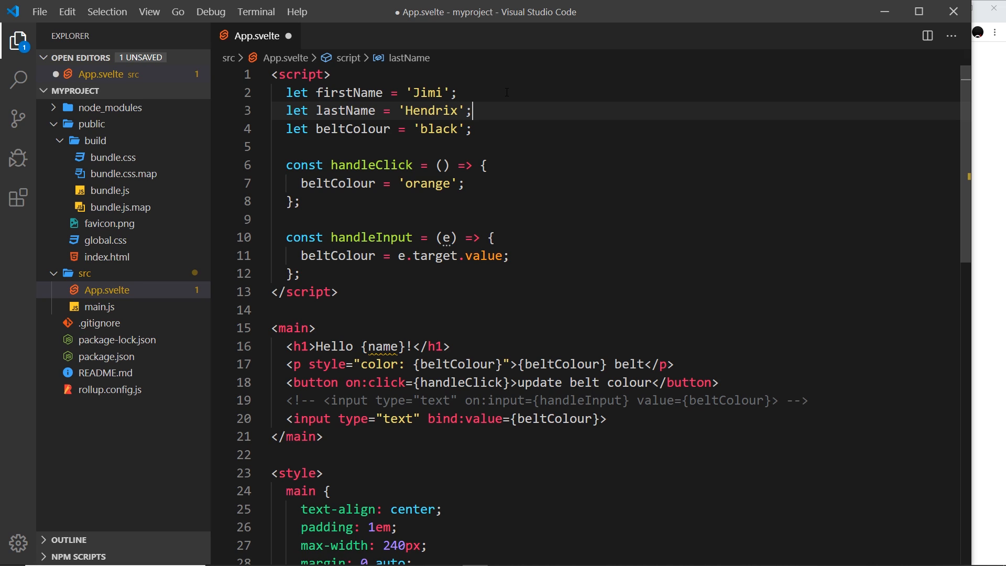
left_click(350, 93)
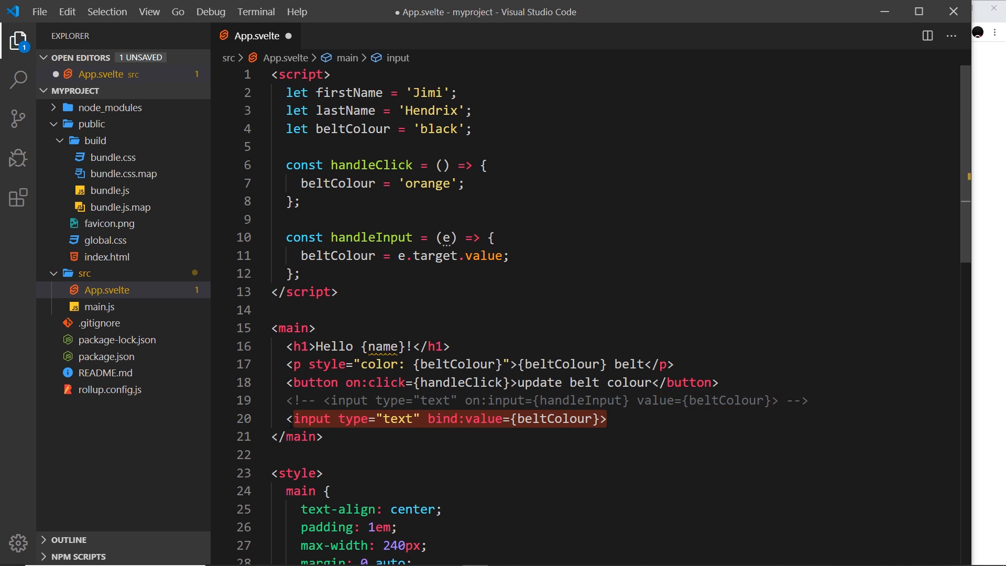
Step: Remove the h1 greeting, button and commented-out input from <main>, leaving the paragraph and input
left_click(323, 437)
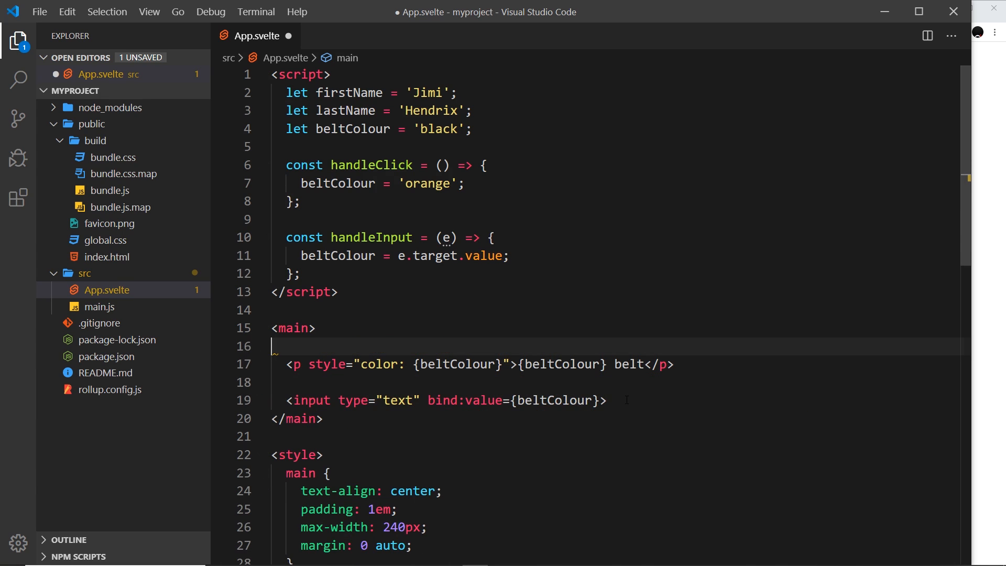
key("Backspace")
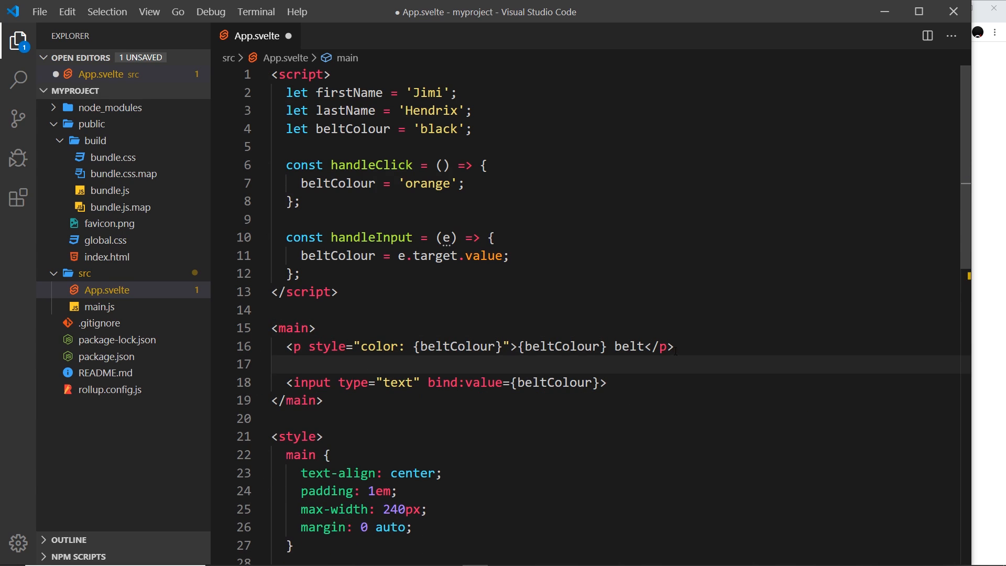
left_click(449, 347)
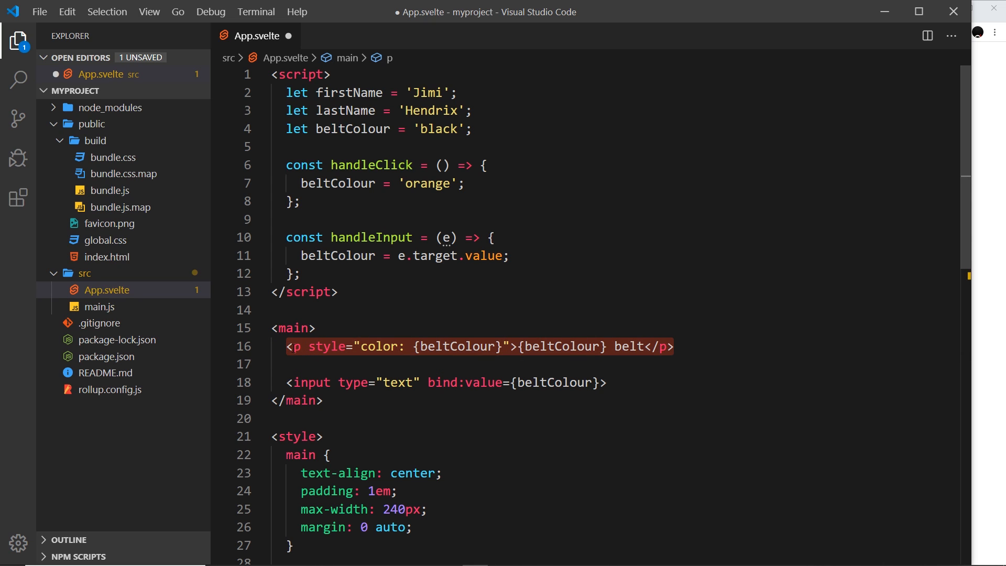
left_click(324, 400)
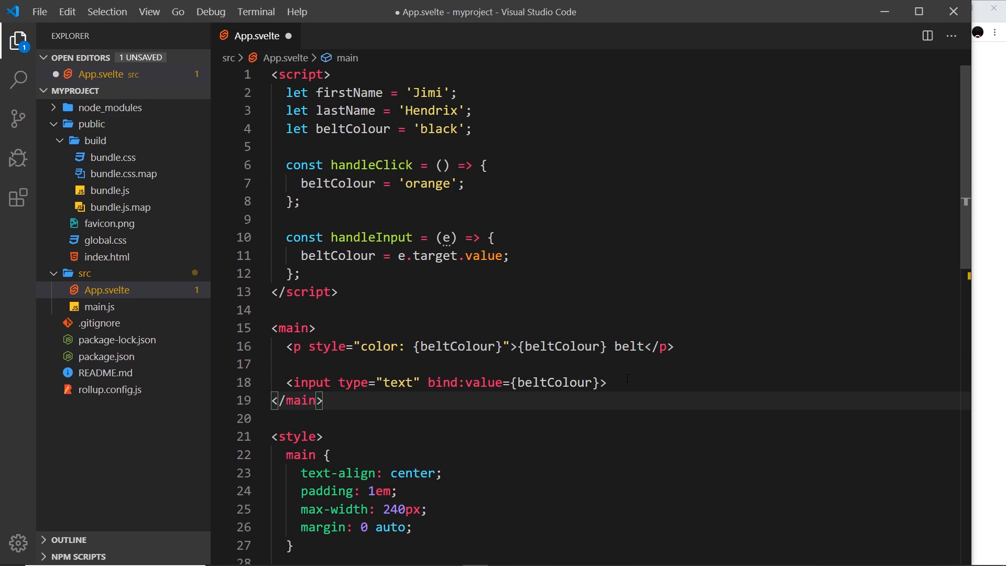
Step: Add text inputs bound to firstName and lastName and save App.svelte
type("input type=\"text\" bind:>")
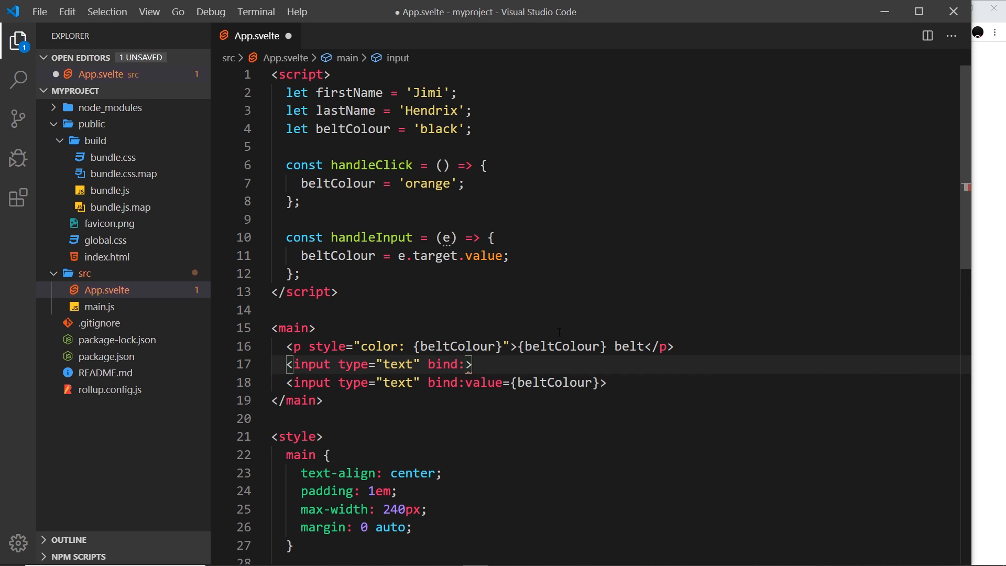
type("value={firstName")
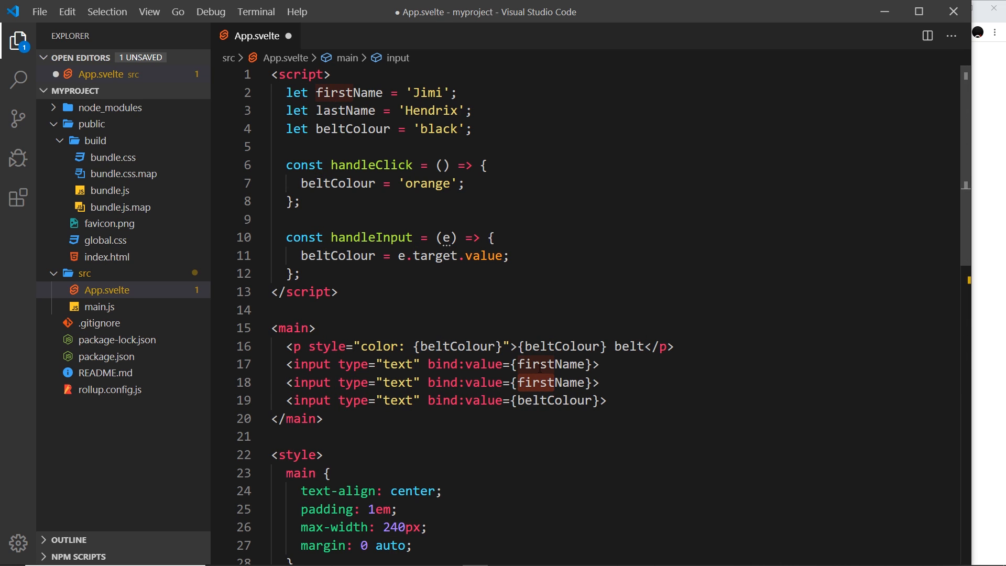
type("lastName")
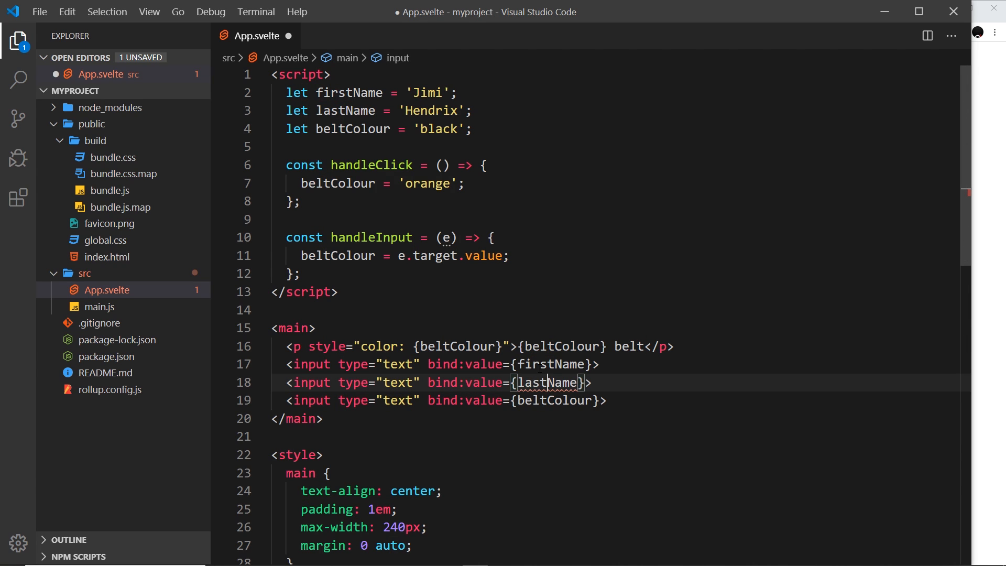
key("ctrl+s")
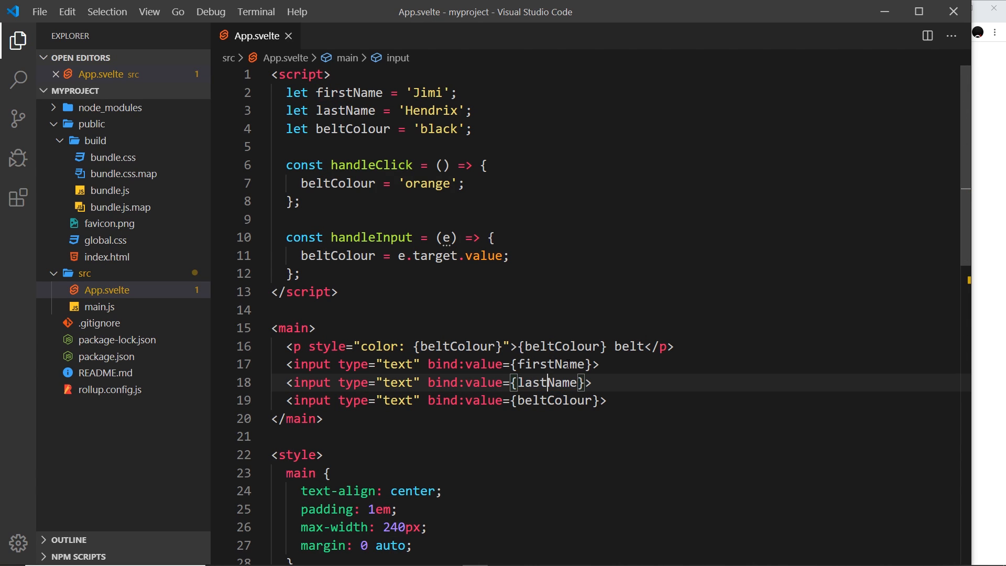
Step: Remove the colour style attribute from the belt paragraph and save
left_click(428, 110)
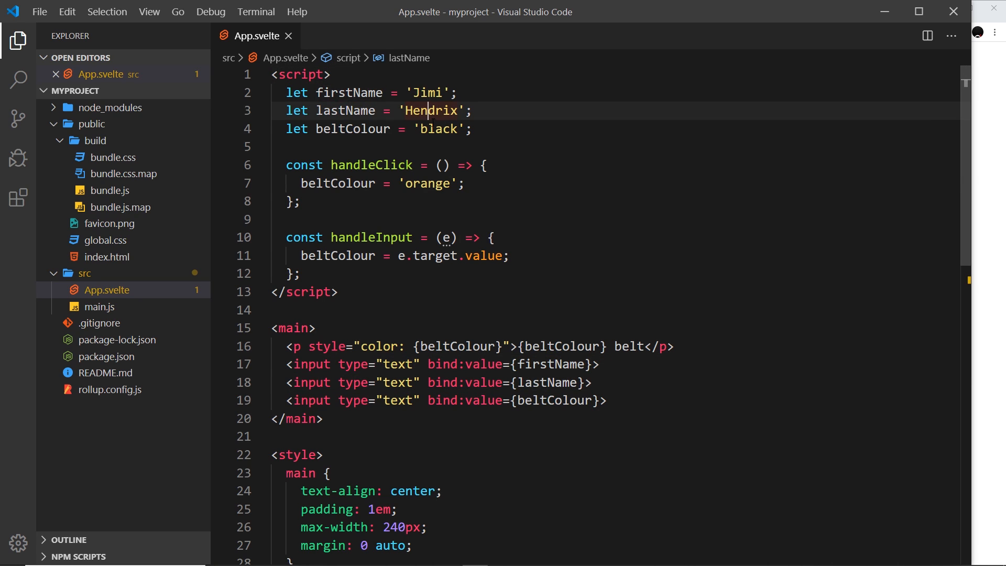
left_click(440, 128)
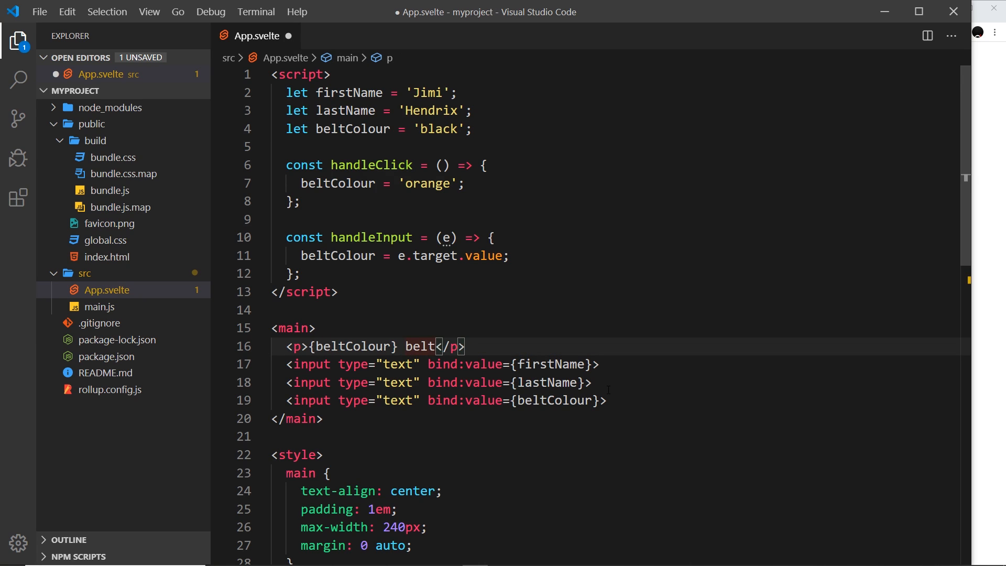
key("ctrl+s")
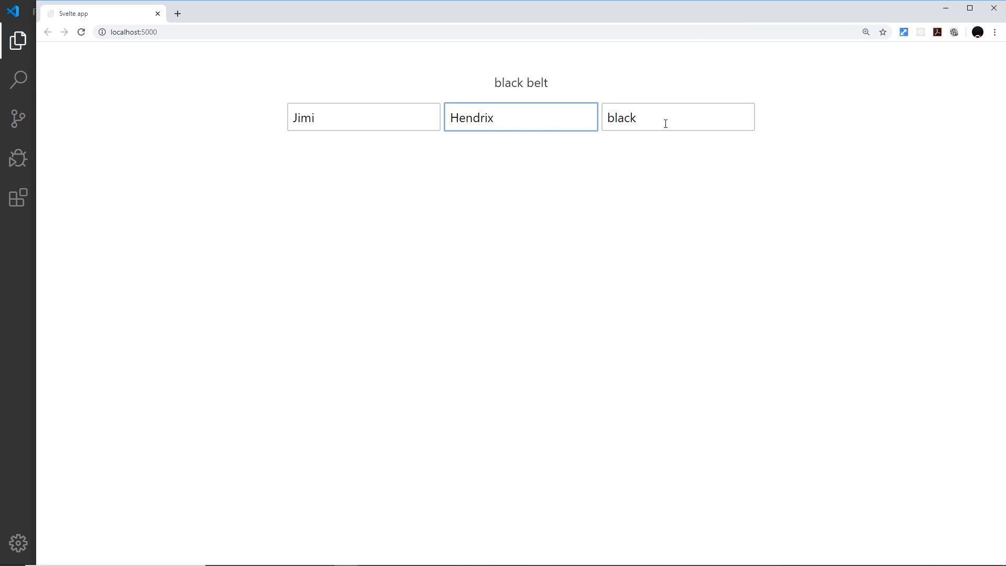
Step: Enter RED in the colour input so the page reads RED belt
type("RE")
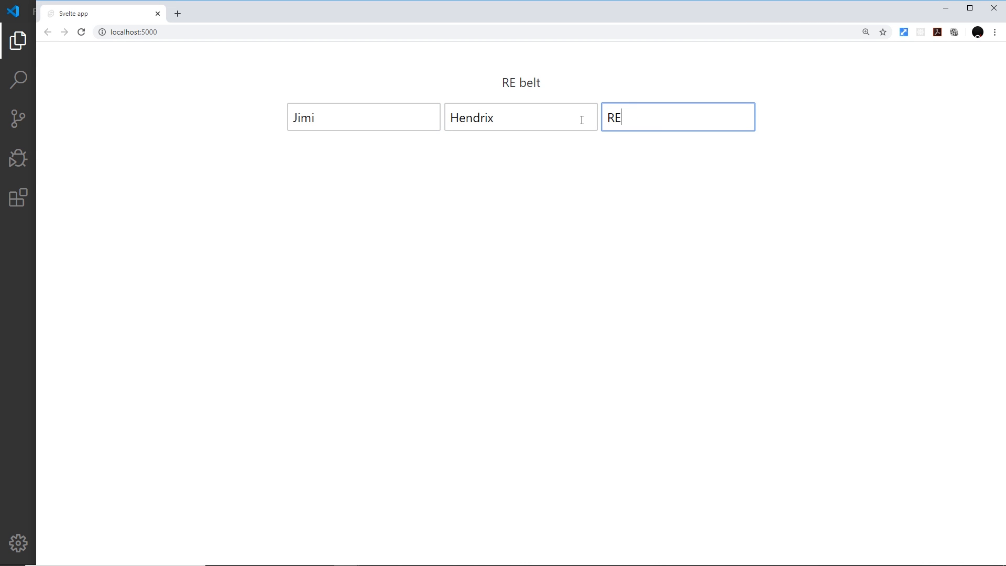
type("D")
left_click(521, 116)
type("FGDFGD")
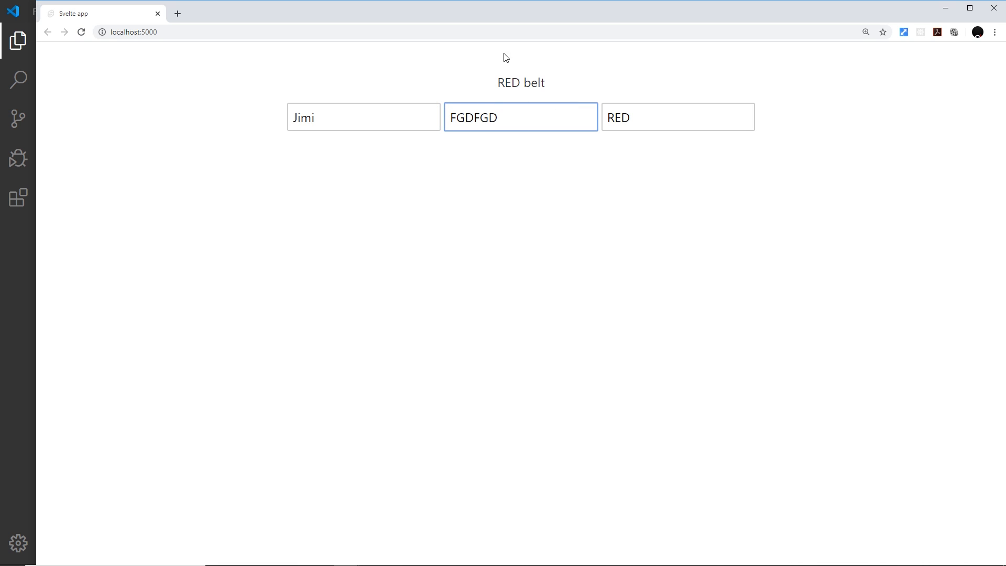
mouse_move(53, 317)
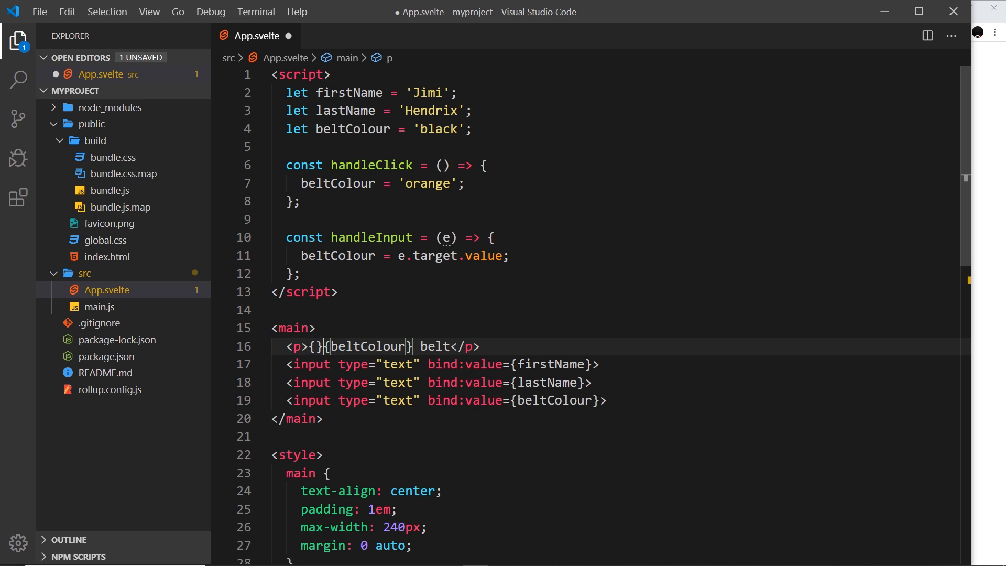
Step: Insert {firstName} {lastName} - before {beltColour} belt in the paragraph
type("F")
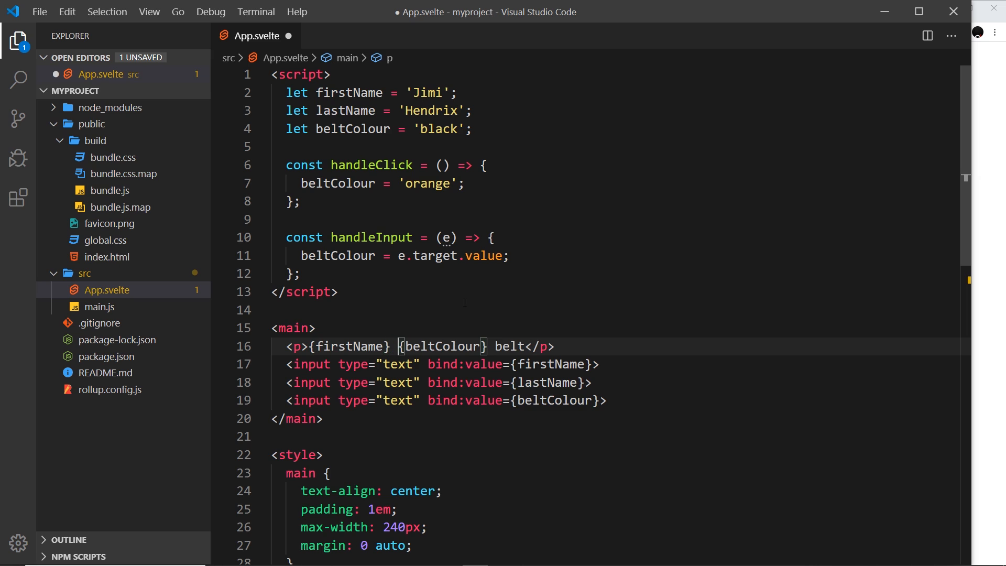
type("la")
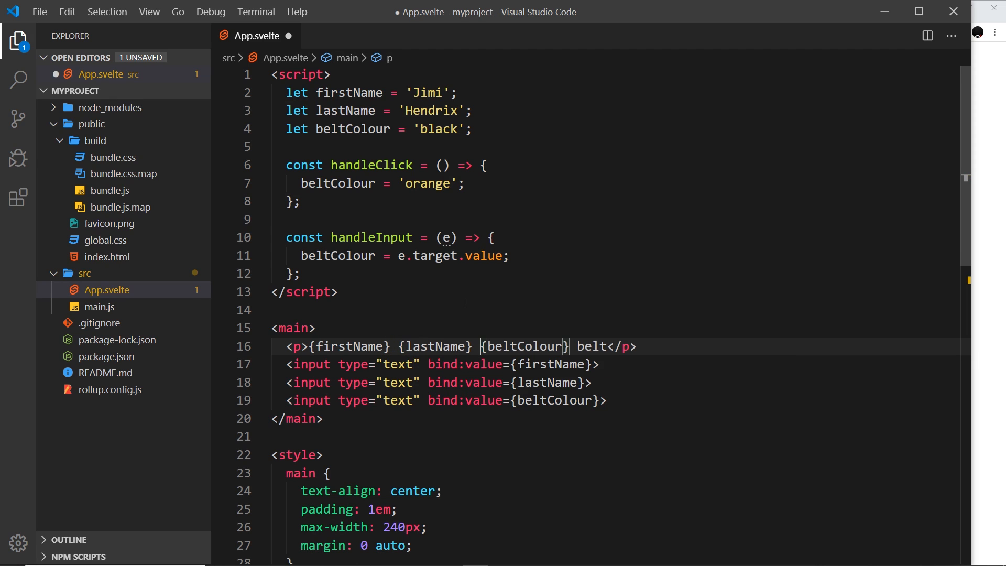
type("-")
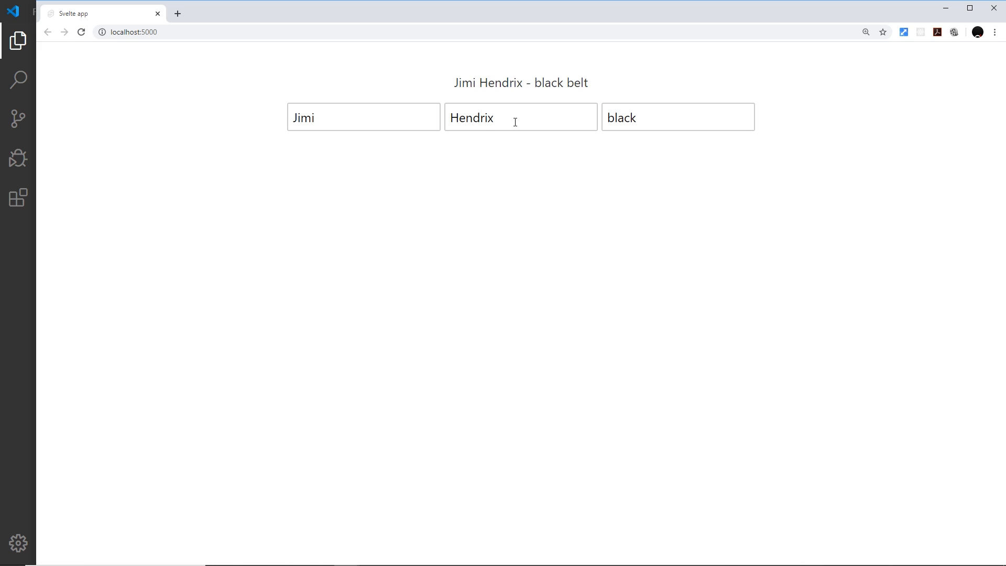
Step: Change the last name to Foo and the first name to Yoshi, watching the paragraph update
double_click(472, 117)
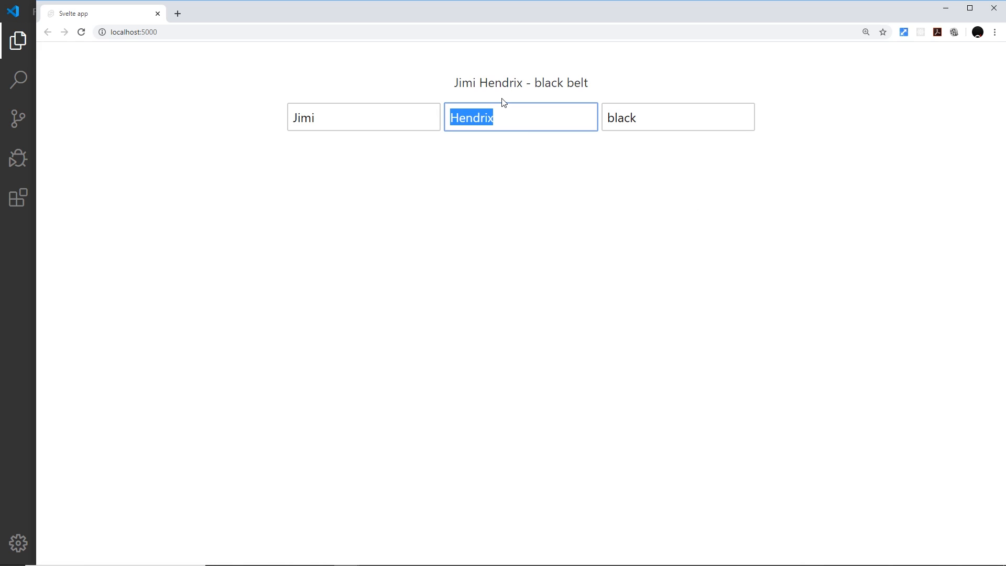
type("Foo")
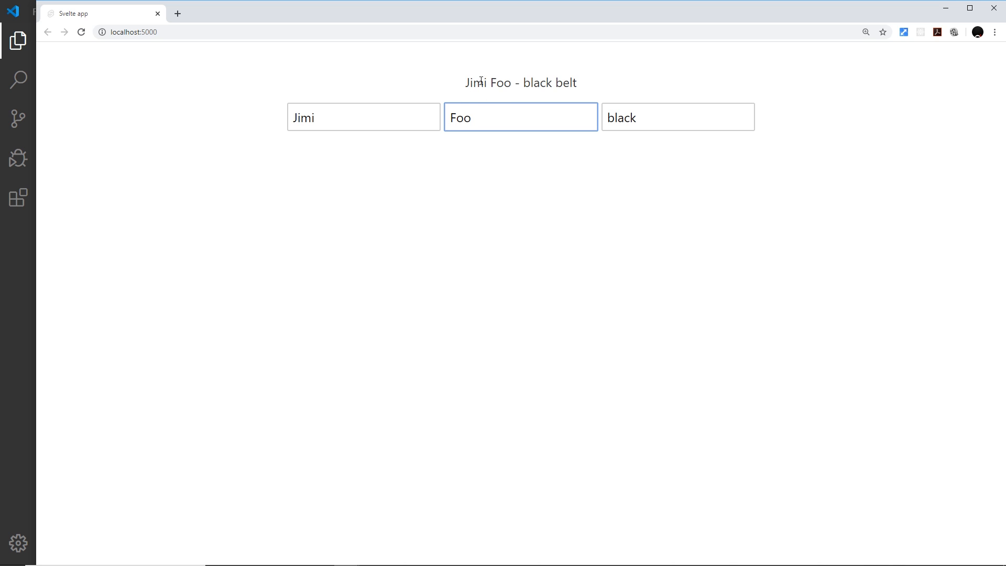
type("Yo")
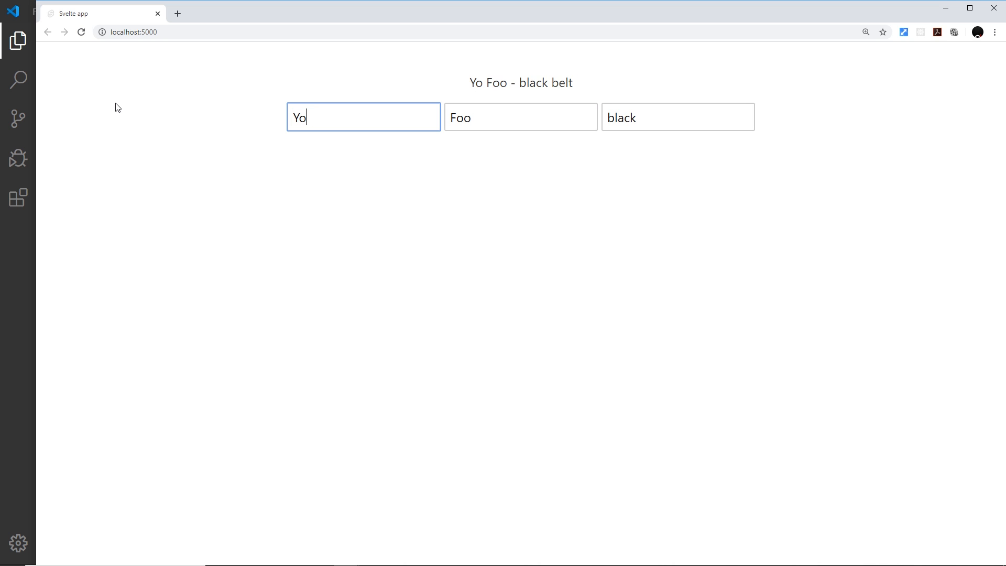
type("shi")
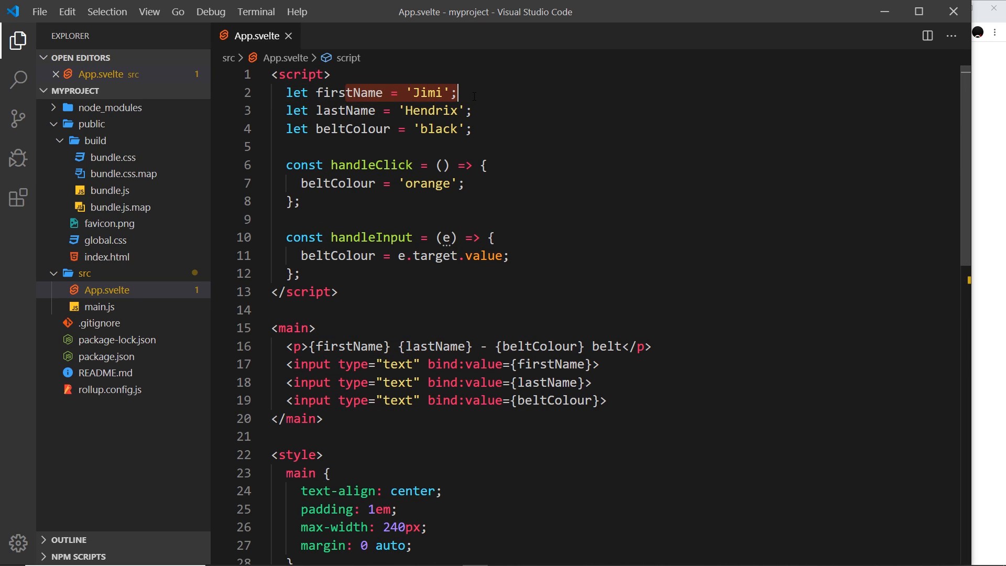
Step: Open an empty line after the beltColour declaration for new code
left_click(461, 128)
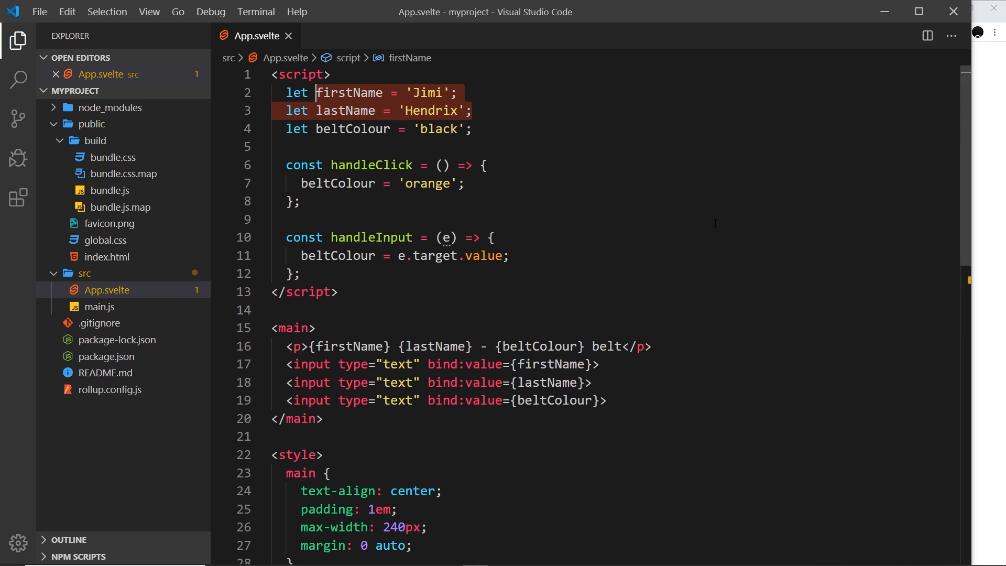
mouse_move(509, 135)
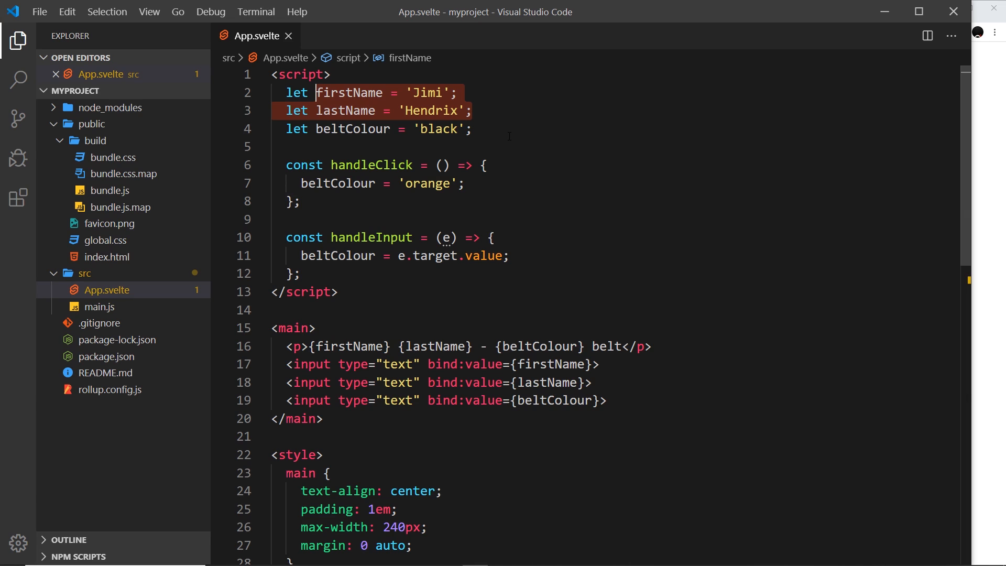
left_click(503, 128)
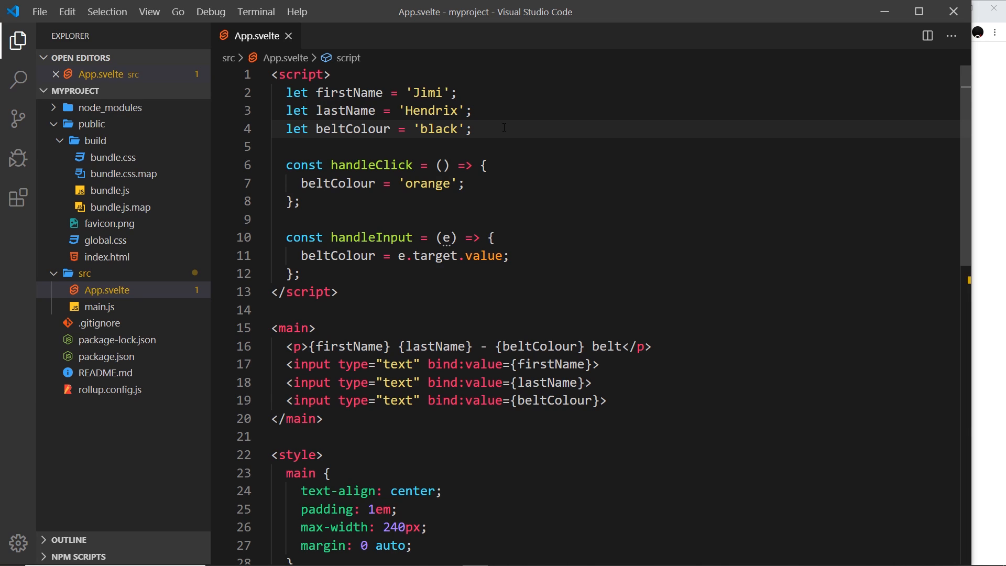
key("Enter")
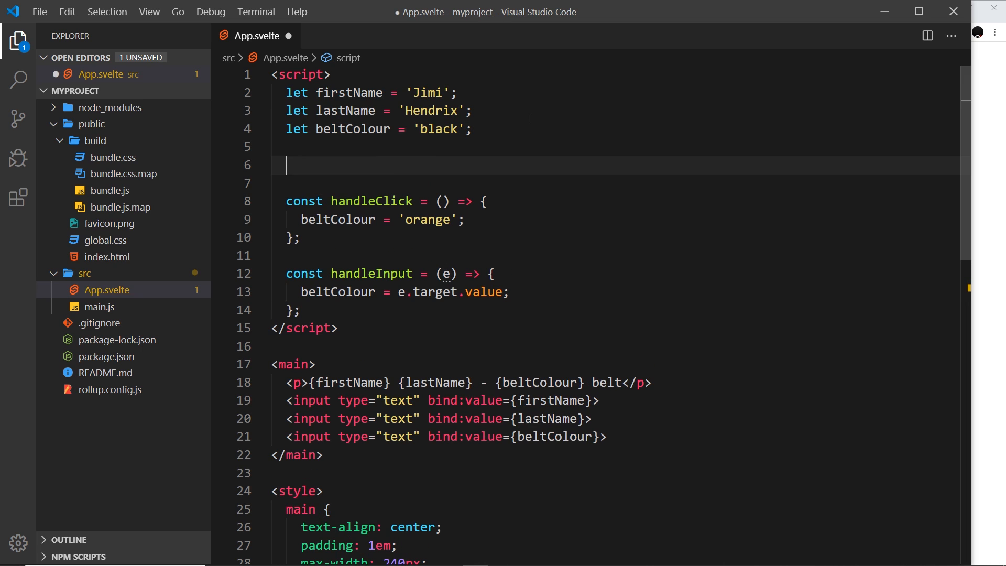
Step: Write the reactive statement $: fullName = `${firstName} ${lastName}`;
type("$:")
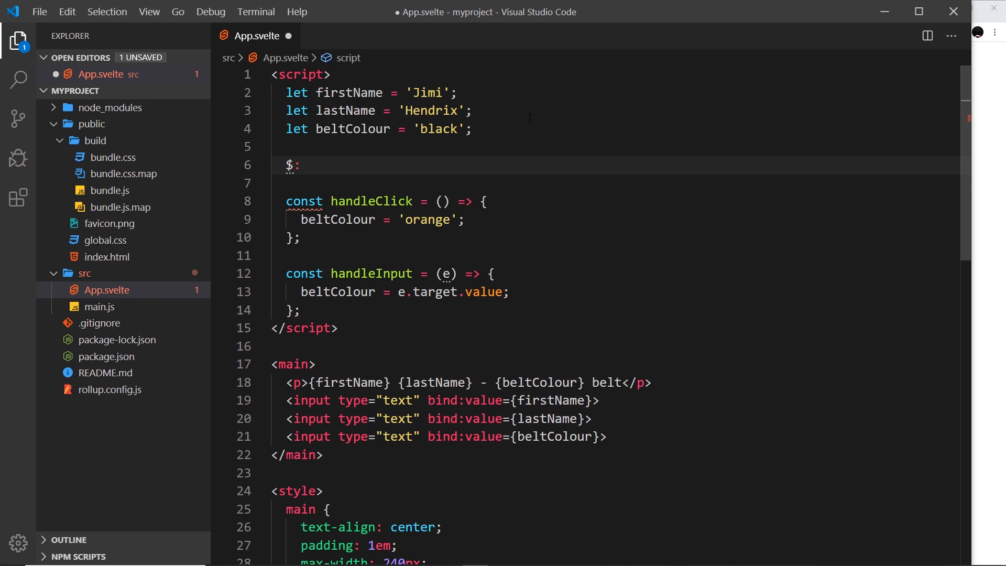
type("full")
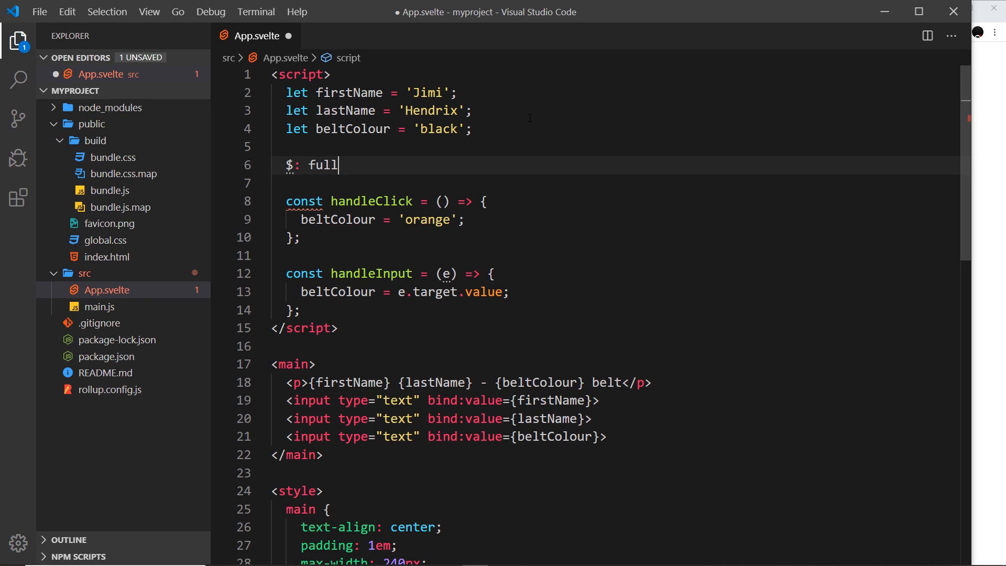
type("Name")
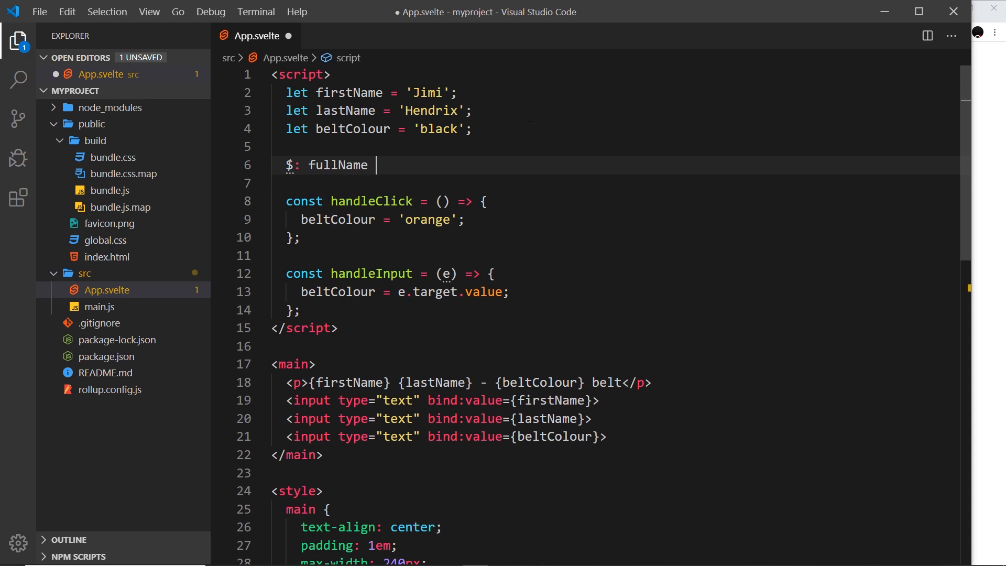
type("=")
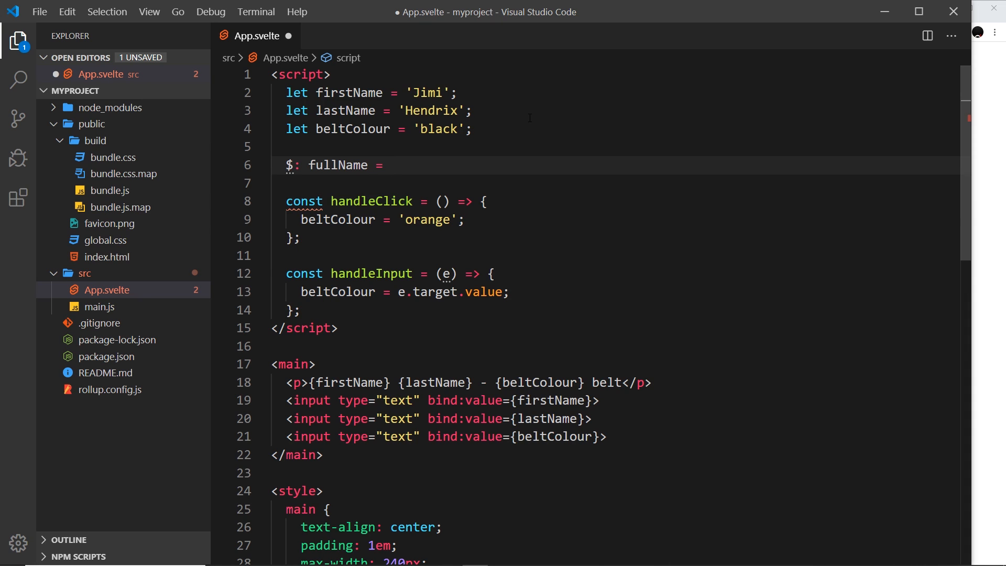
mouse_move(506, 168)
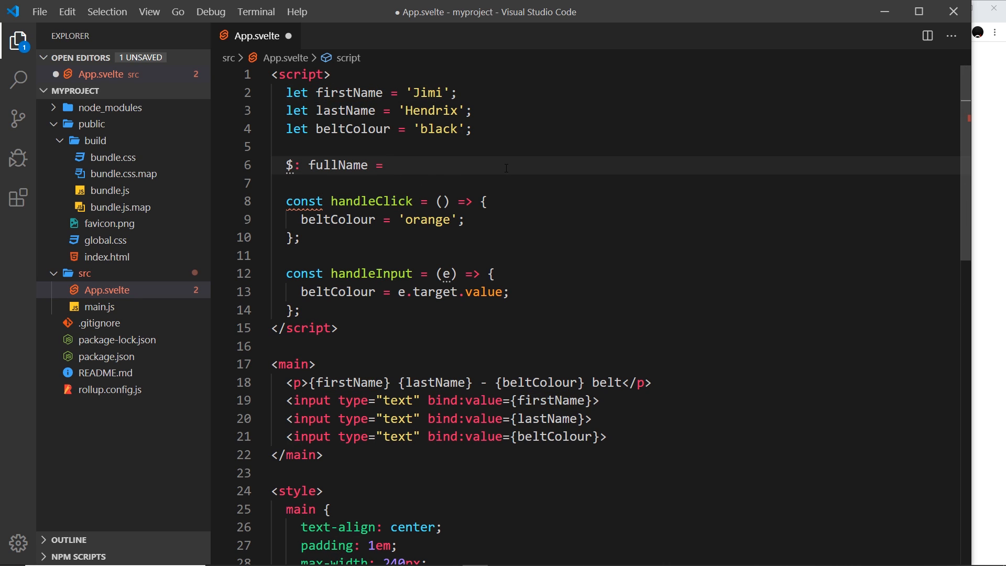
type("``")
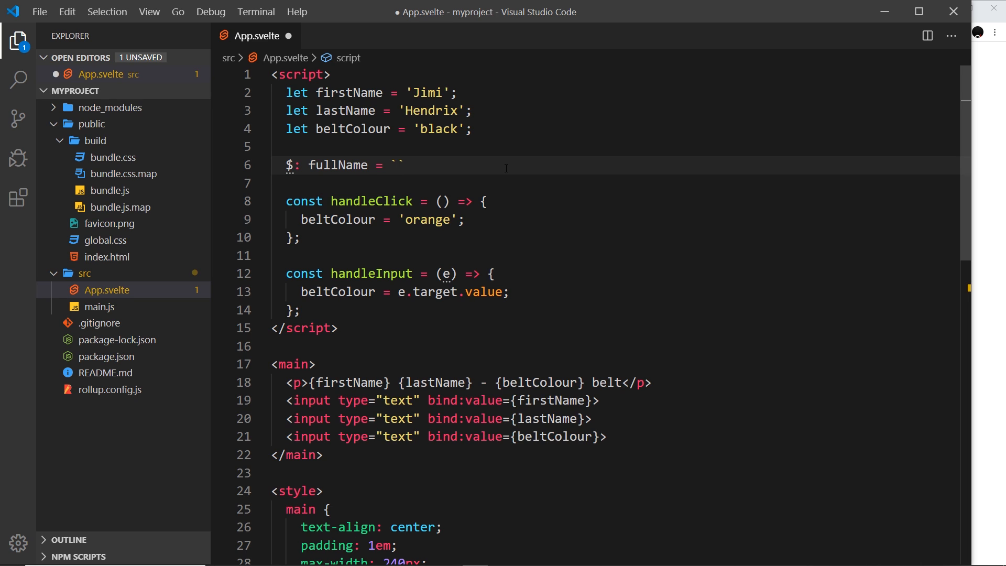
type("${}")
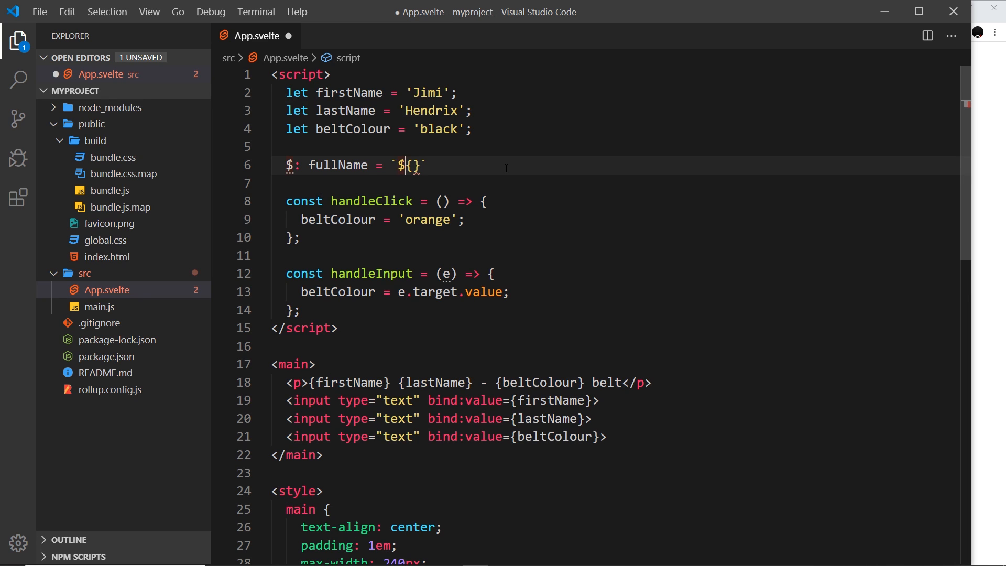
type("firstName")
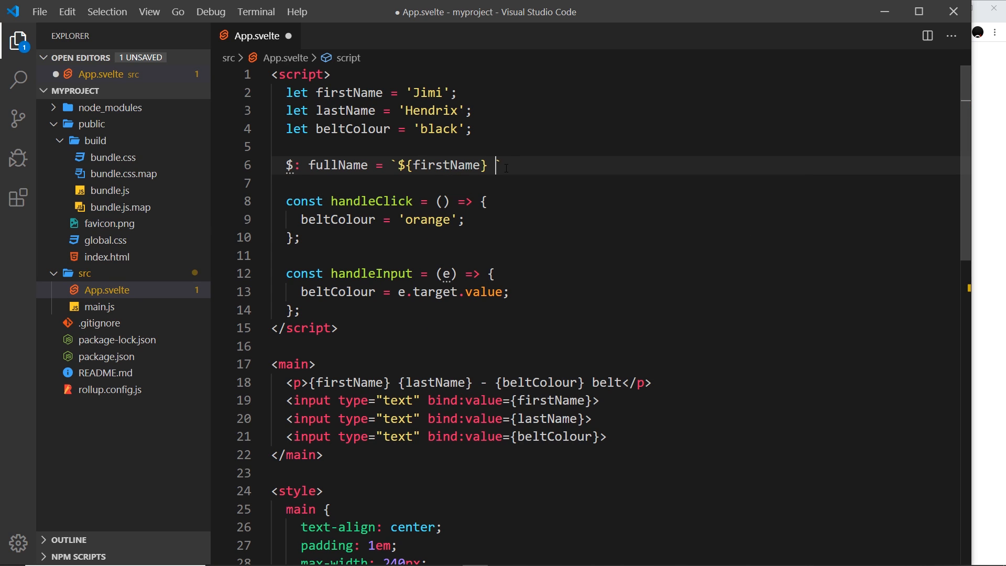
type("$")
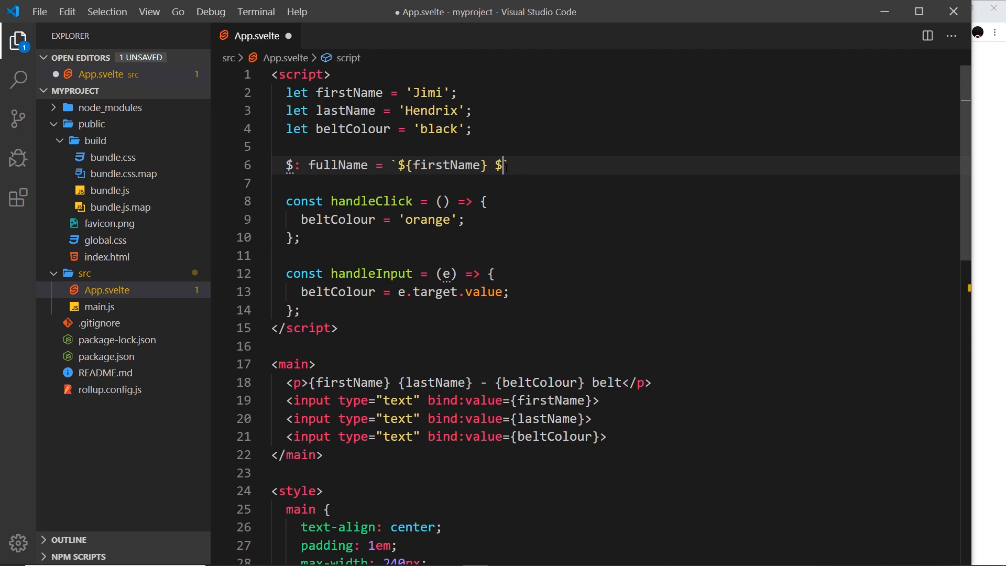
type("{lastNam")
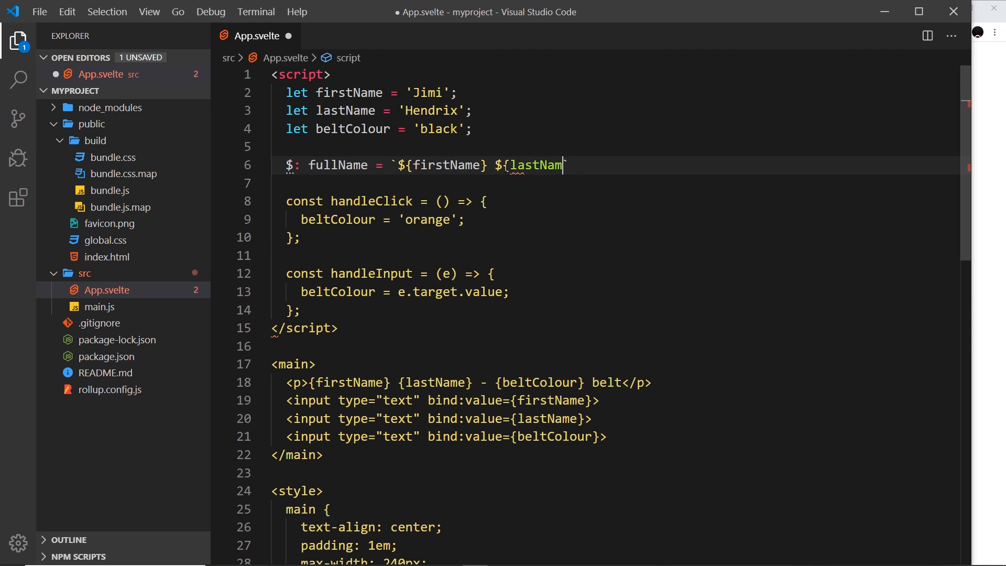
type("e}`;")
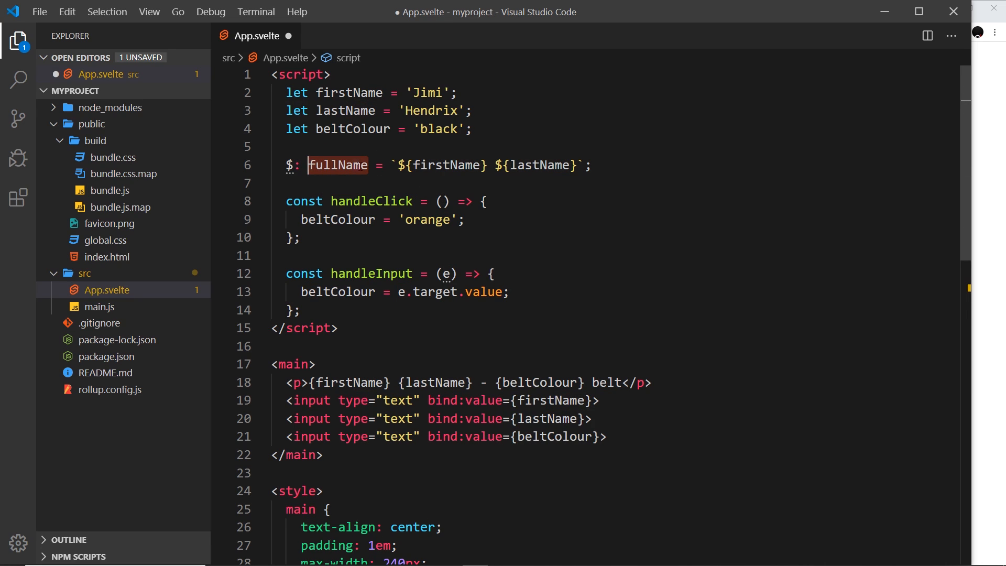
Step: Replace {firstName} {lastName} in the paragraph with {fullName} and save App.svelte
left_click(350, 382)
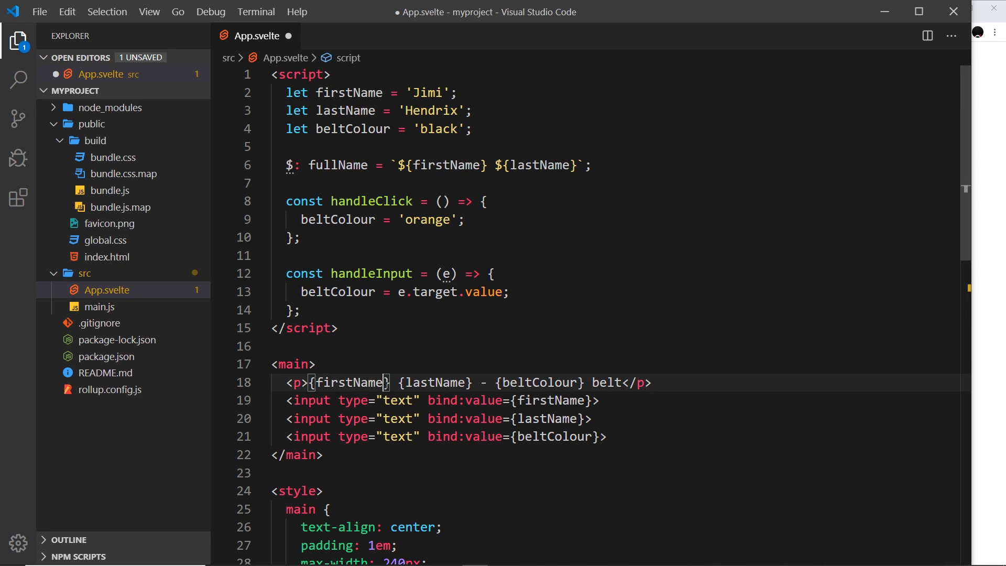
left_click(468, 382)
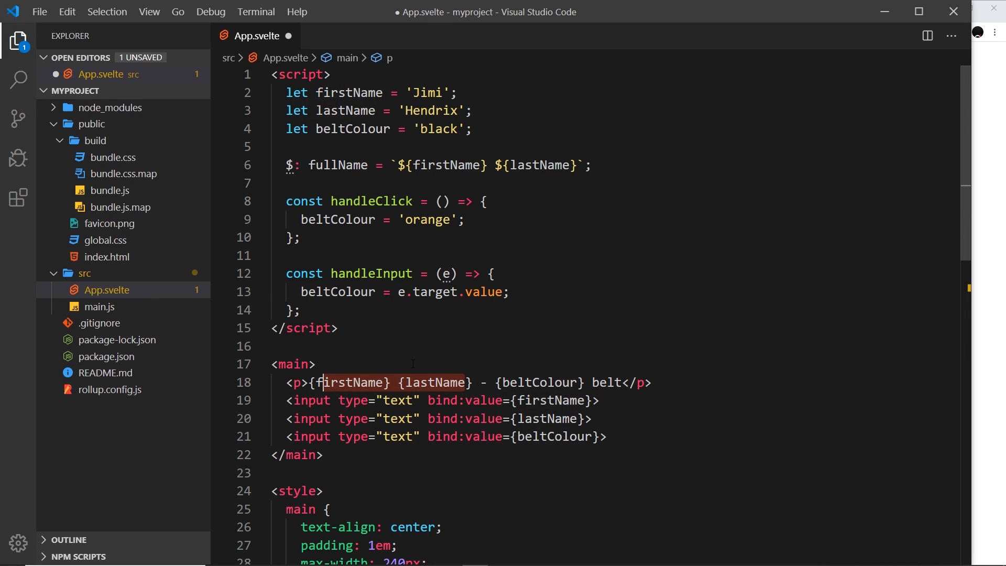
type("fullName")
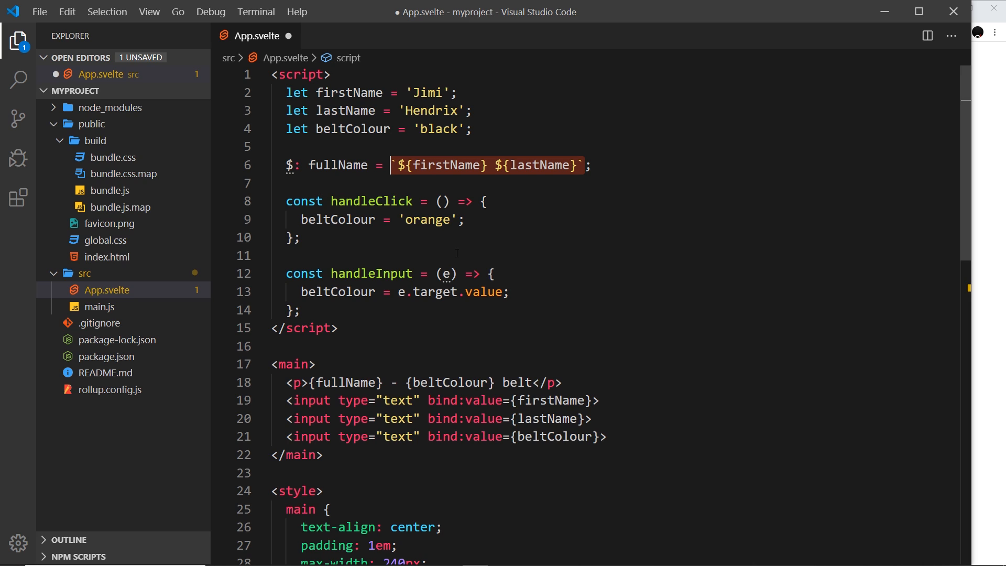
key("ctrl+s")
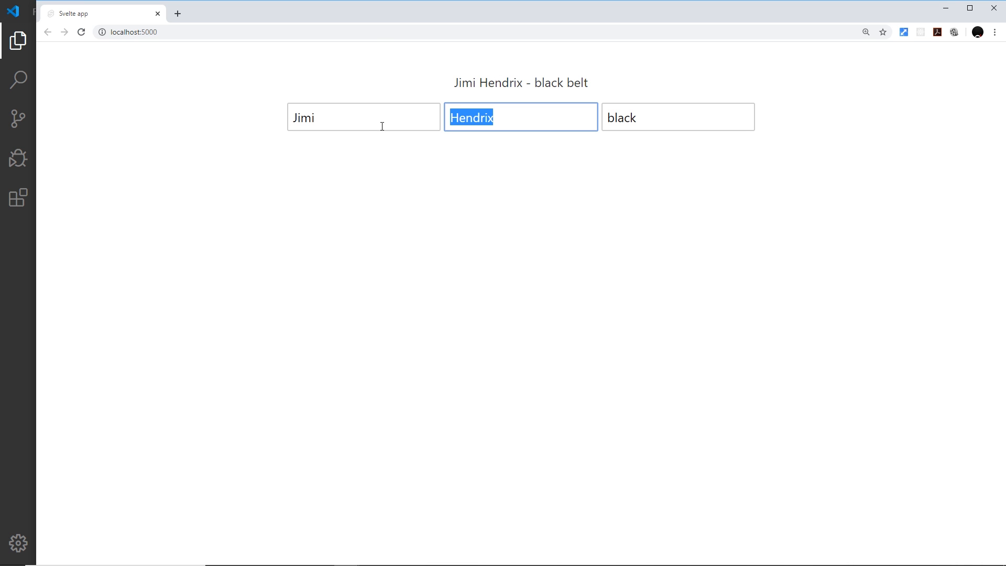
Step: Enter Foo as last name, Yoshi as first name and orange as belt colour to test fullName
type("Foo")
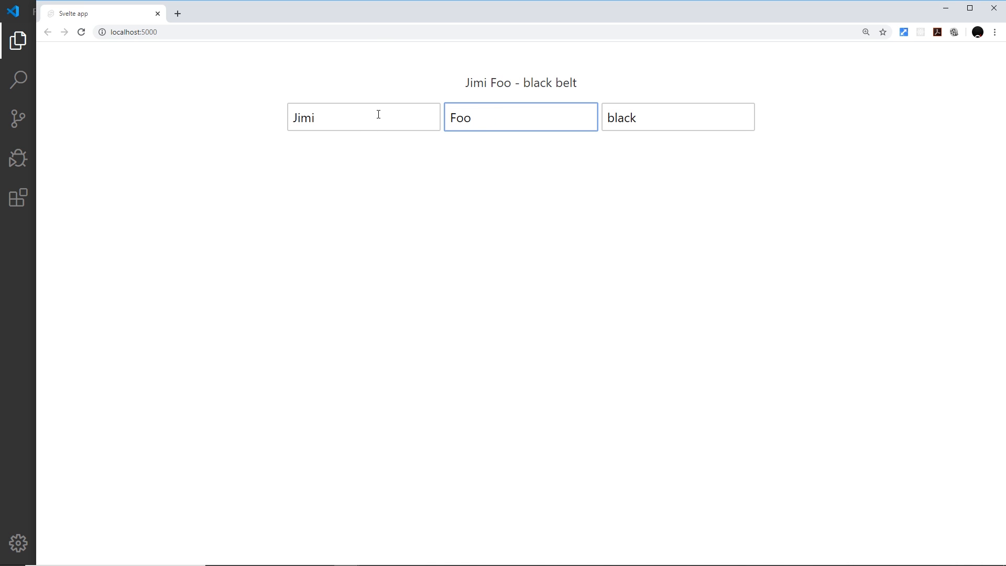
type("Yoshi")
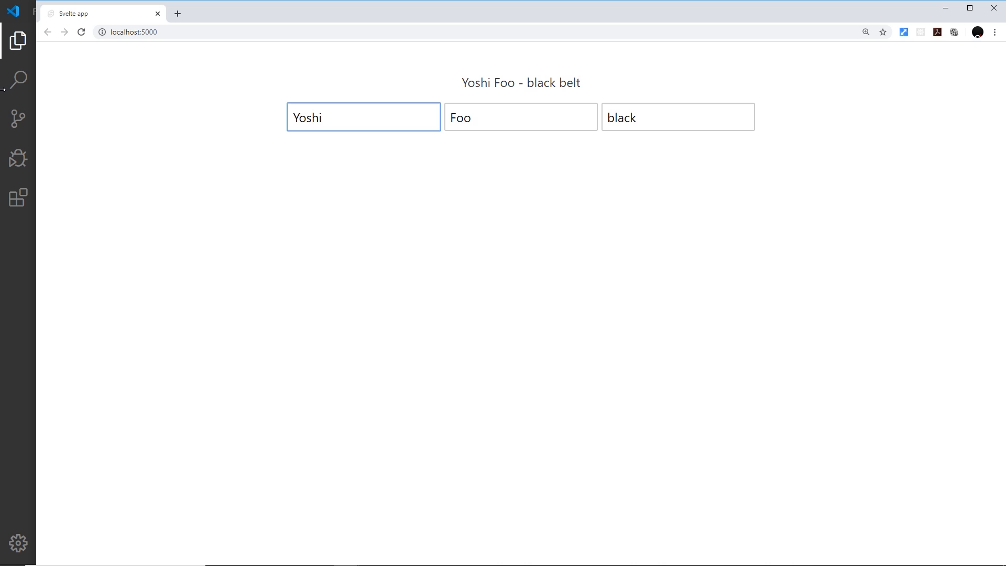
type("or")
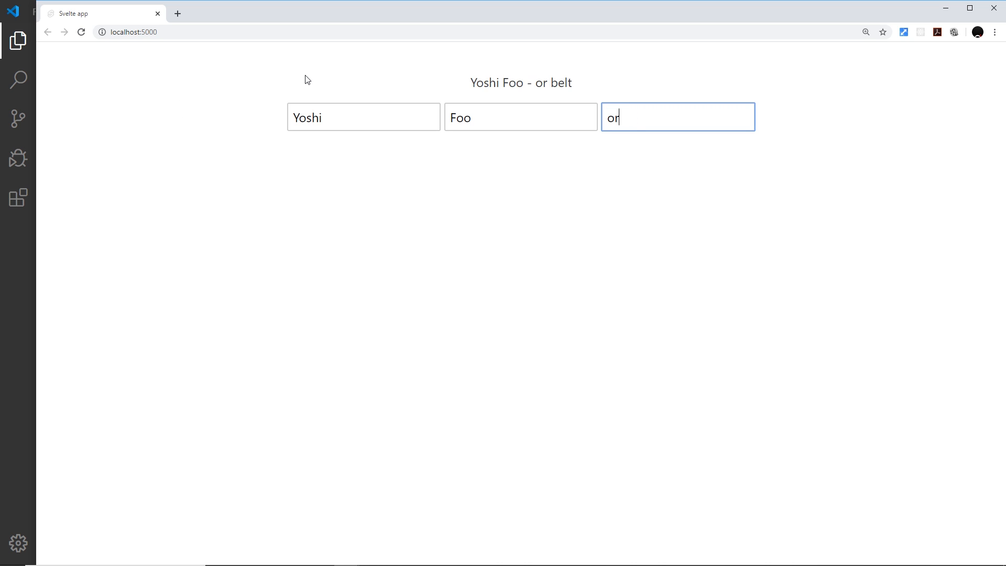
type("nage")
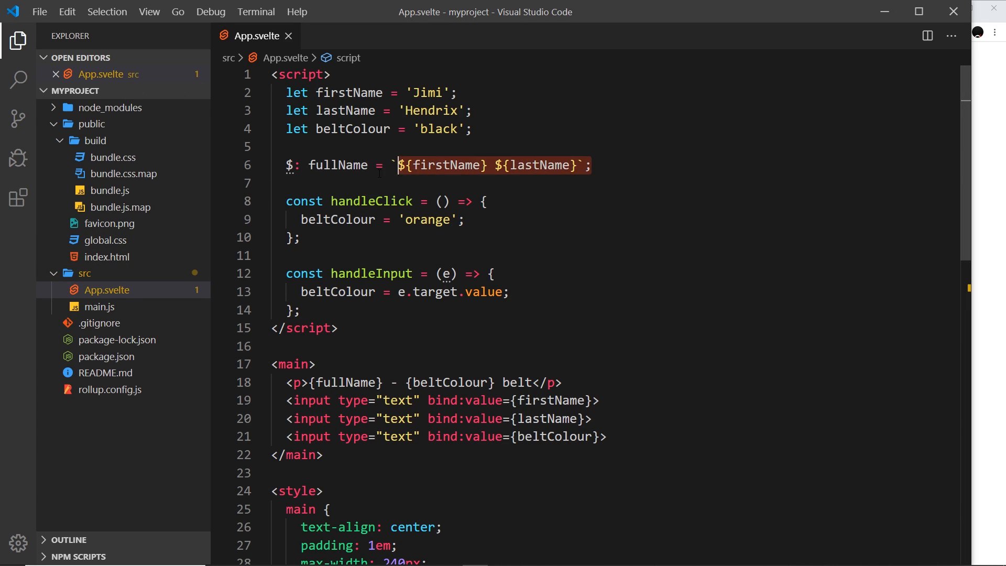
left_click(355, 219)
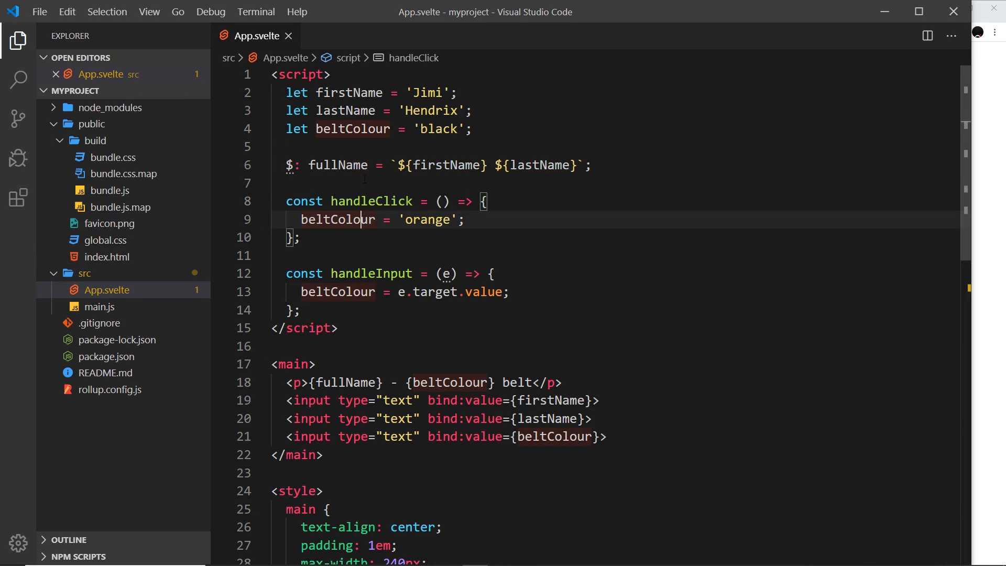
left_click(336, 164)
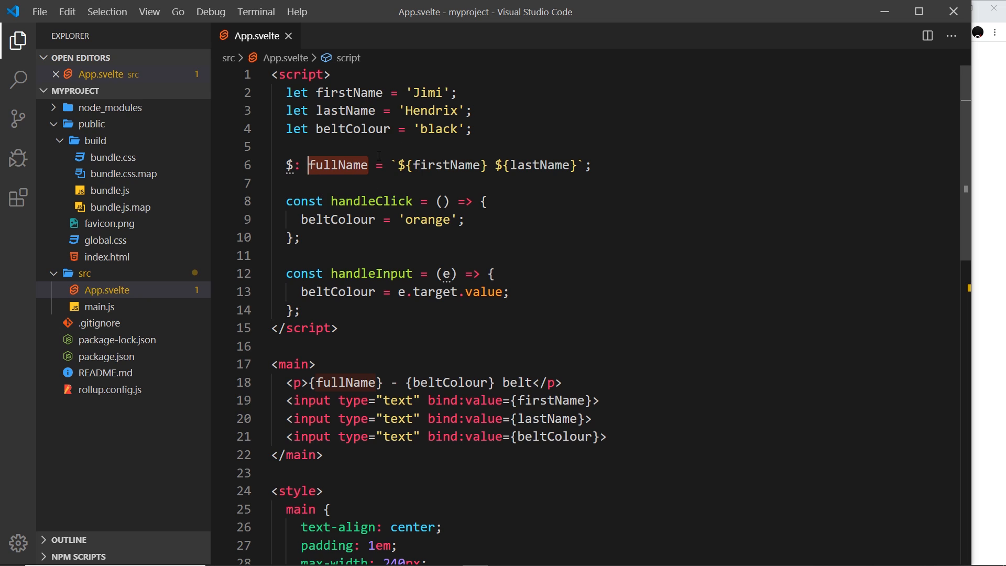
left_click(526, 164)
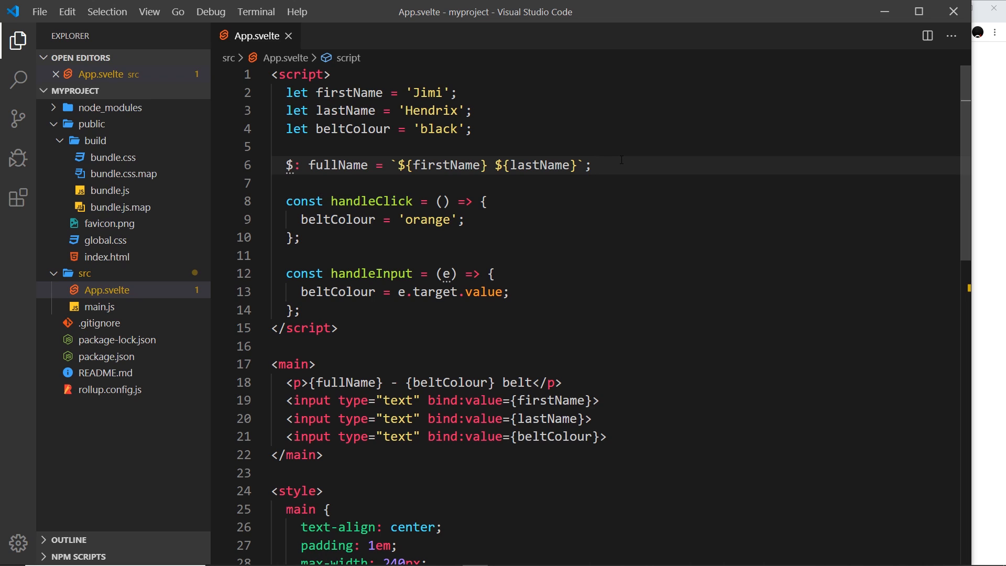
Step: Add the reactive statement $: console.log(beltColour); on a new line under fullName
key("Enter")
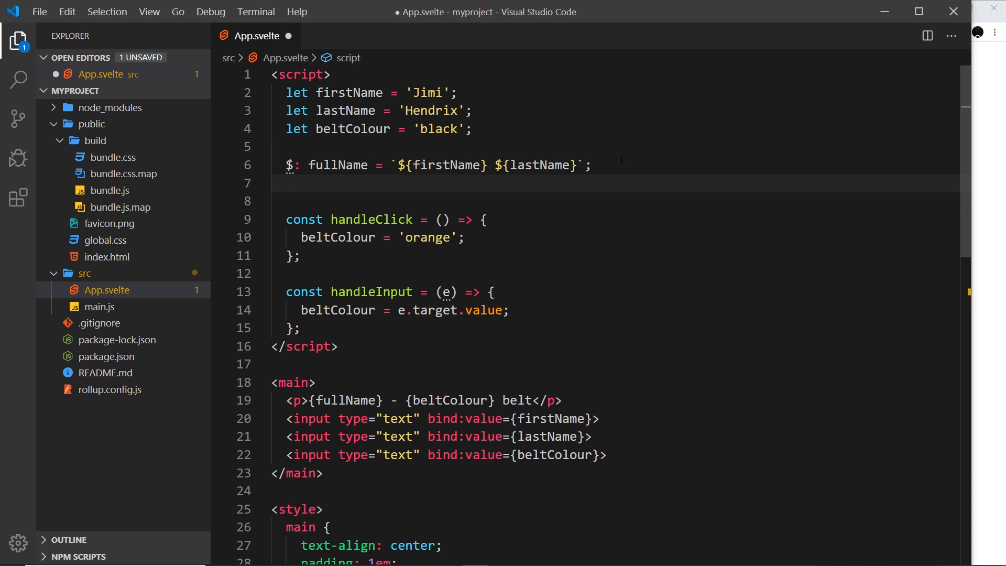
type("$")
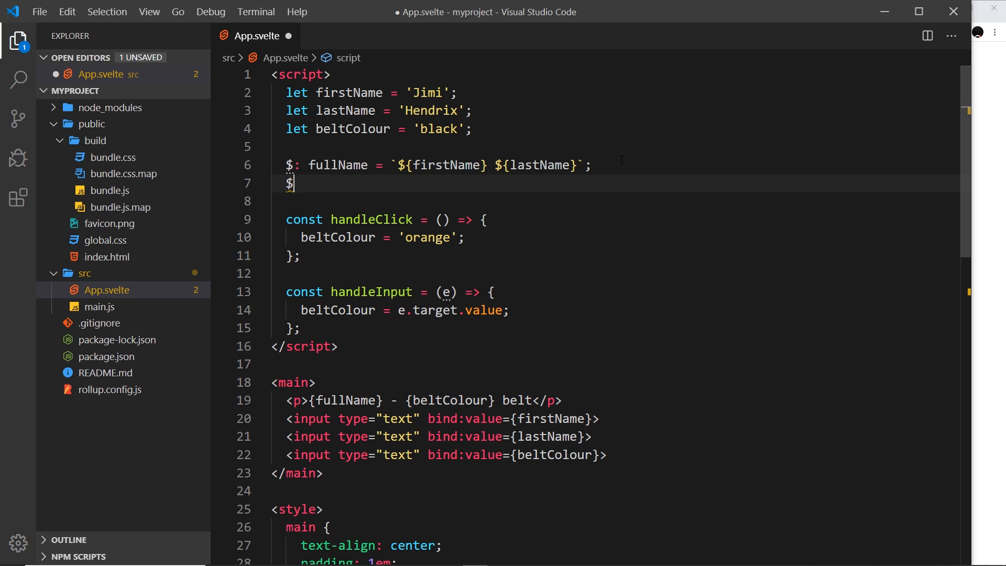
type(":")
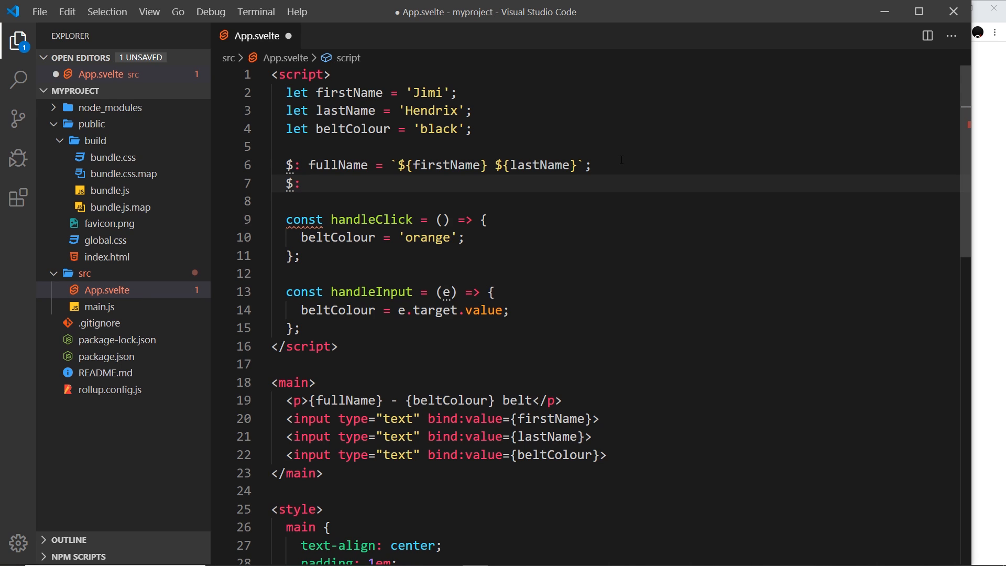
type("console")
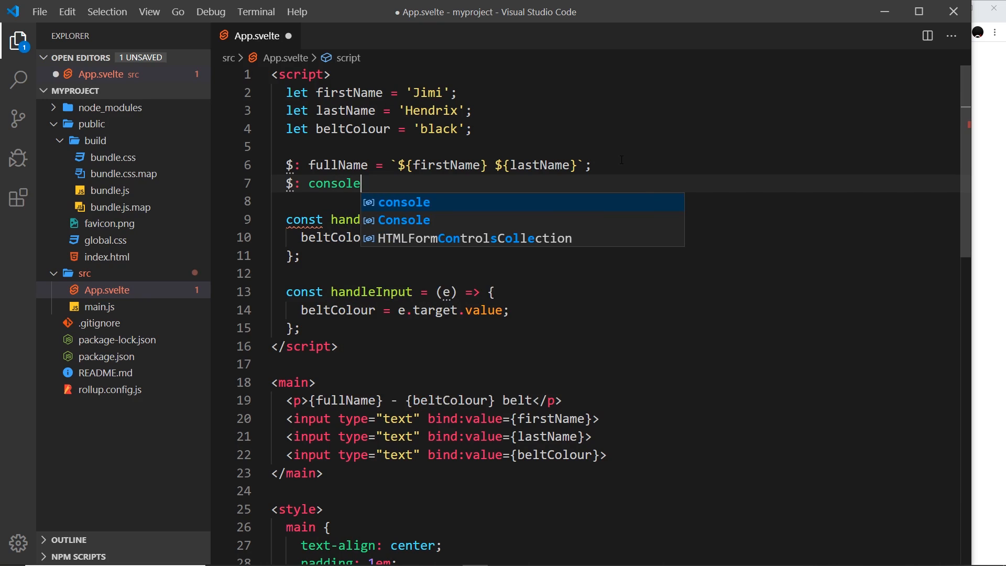
type(".l")
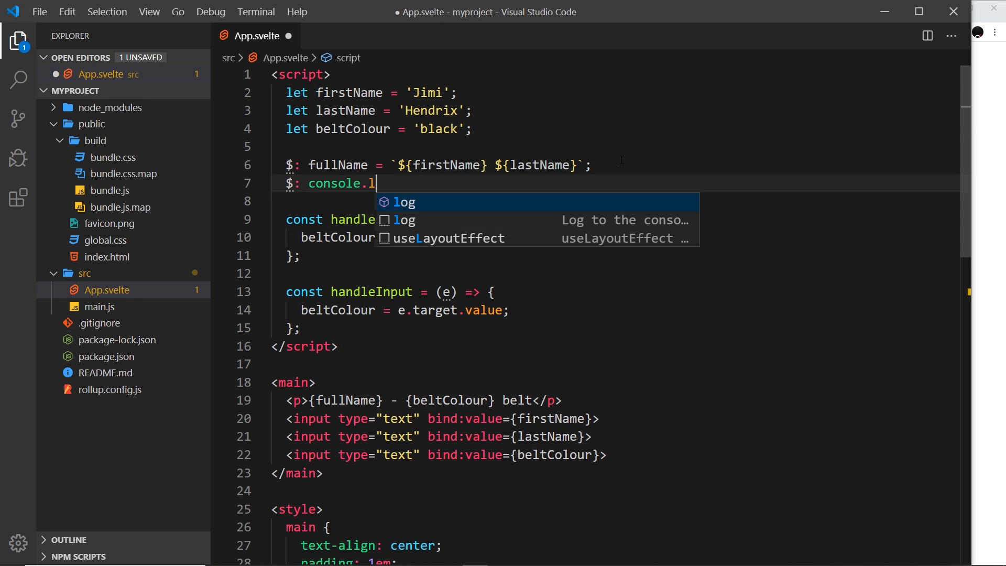
type("og(beltColour")
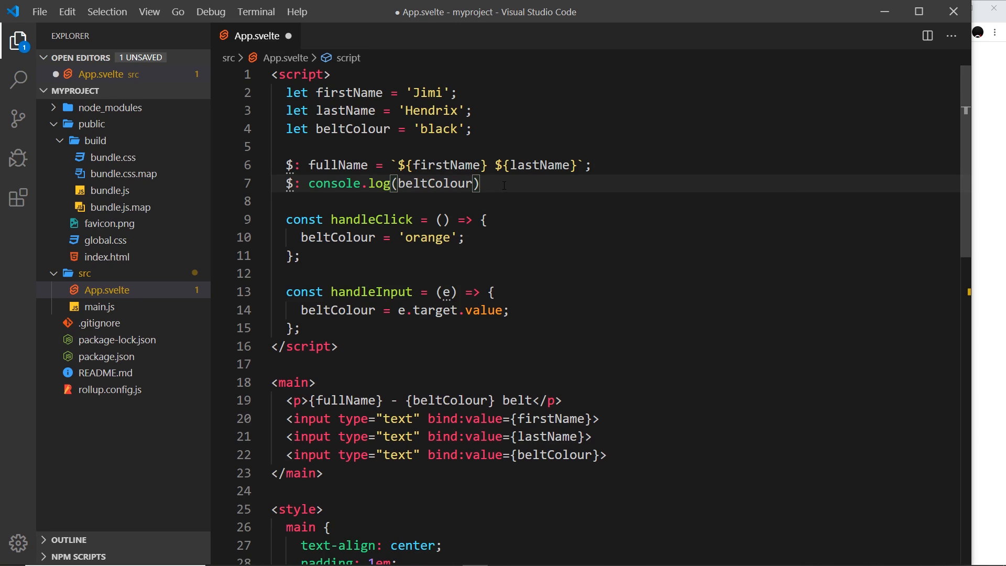
type(";")
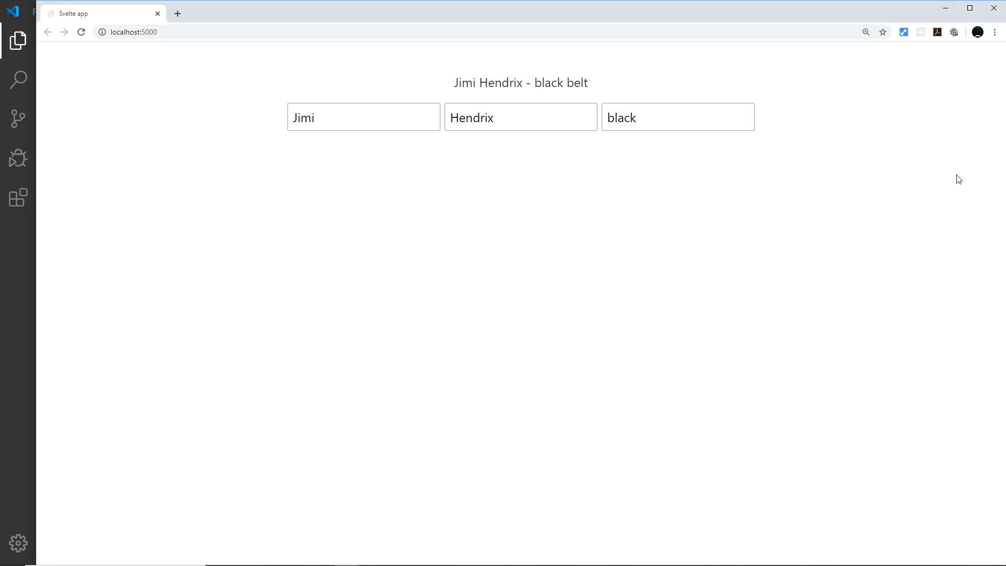
Step: Show the DevTools Console and enter red as the belt colour so each change is logged
key("f12")
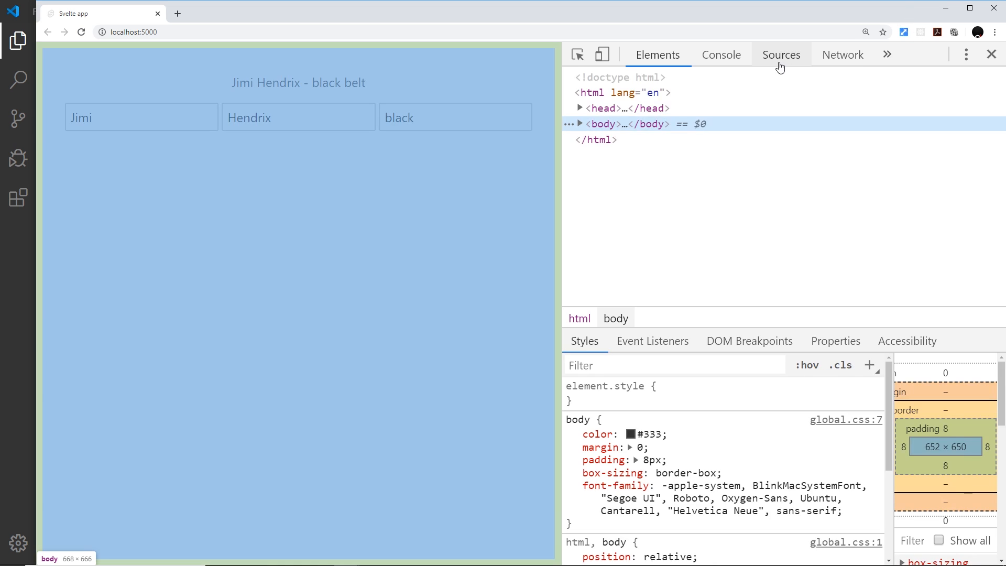
left_click(721, 55)
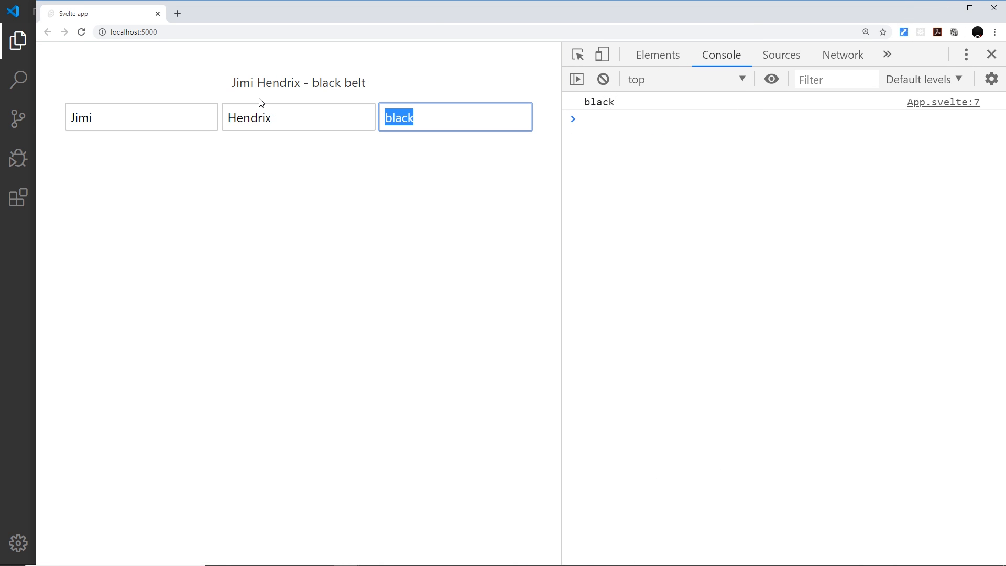
type("red")
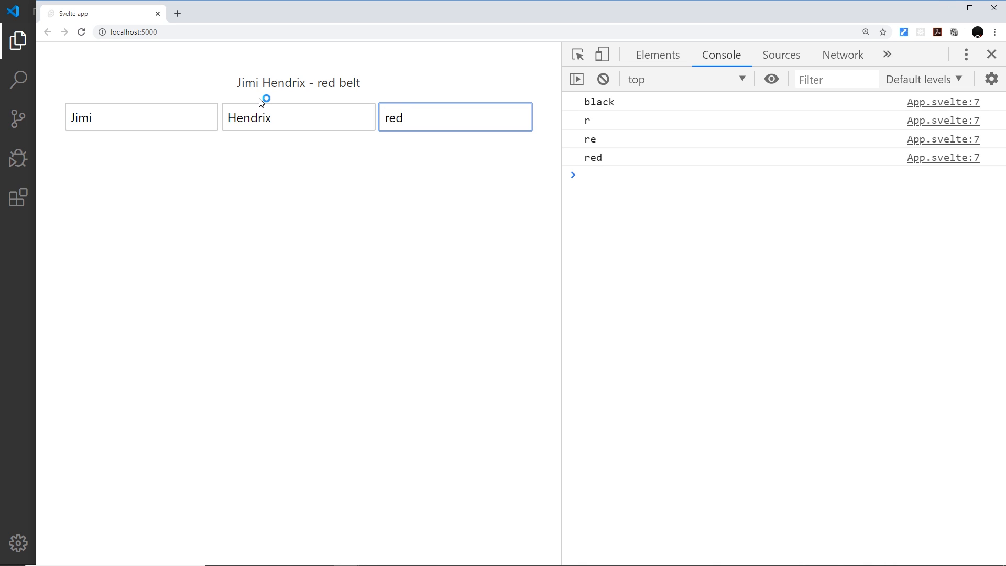
mouse_move(424, 110)
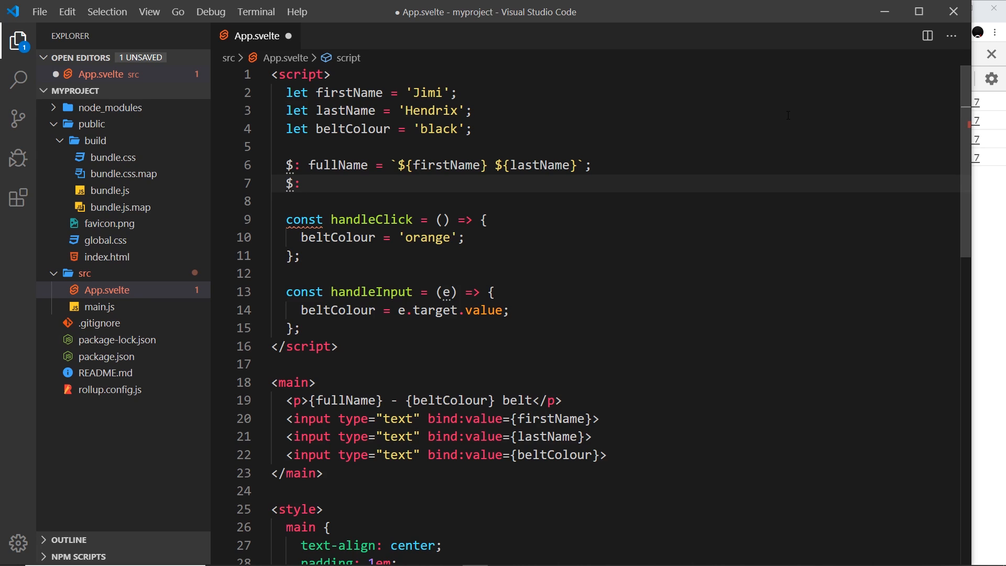
Step: Rewrite the reactive statement as a block logging beltColour and fullName
type("{")
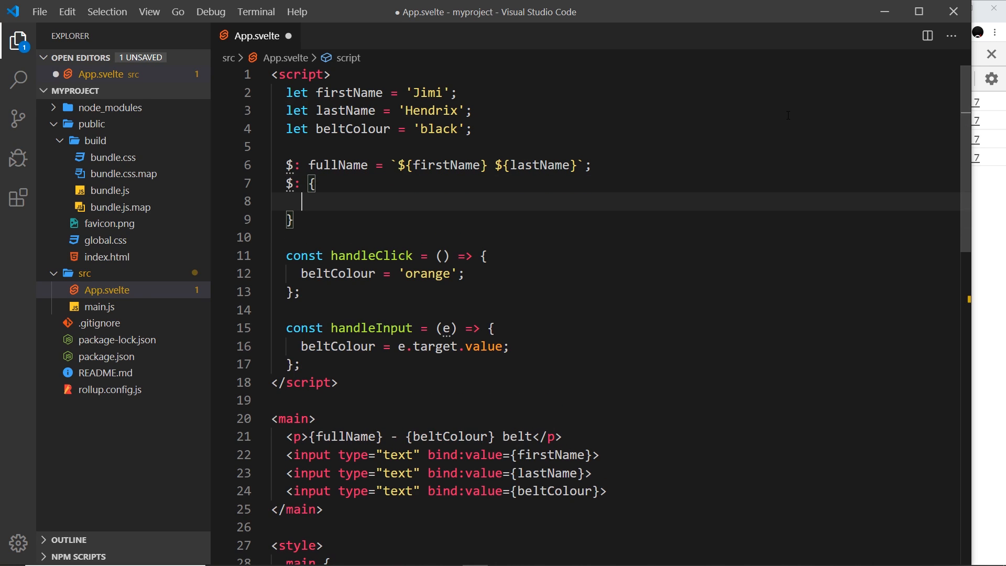
type("console.log(beltColour);")
type("console.log(fullN")
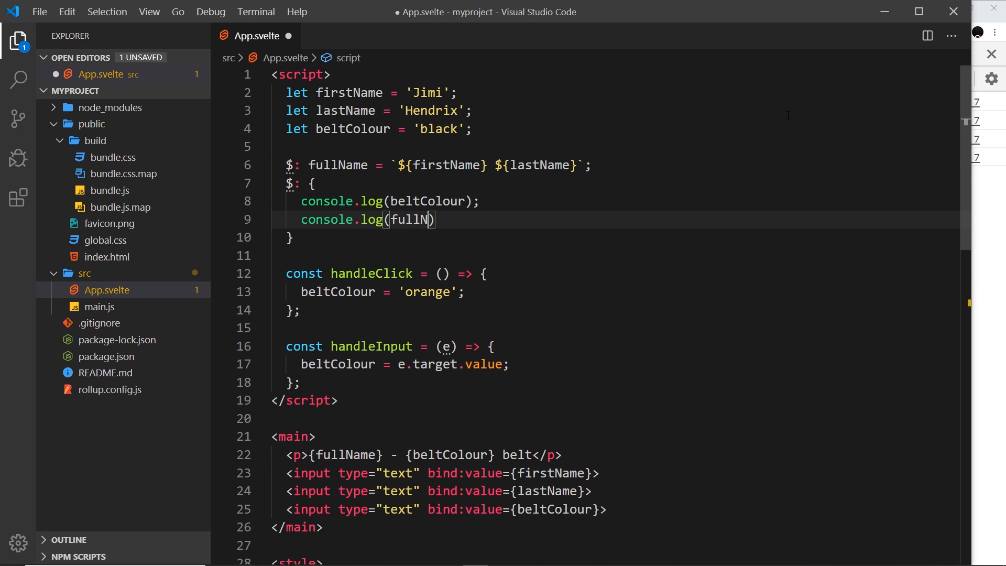
type("ame);")
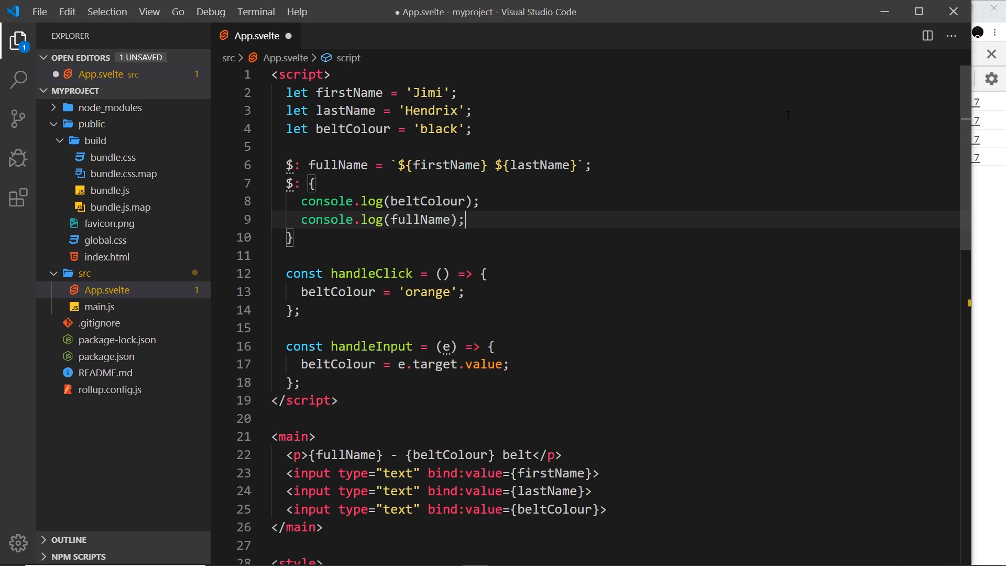
Step: Review the reactive block and its two logged values, fullName and beltColour
left_click(406, 219)
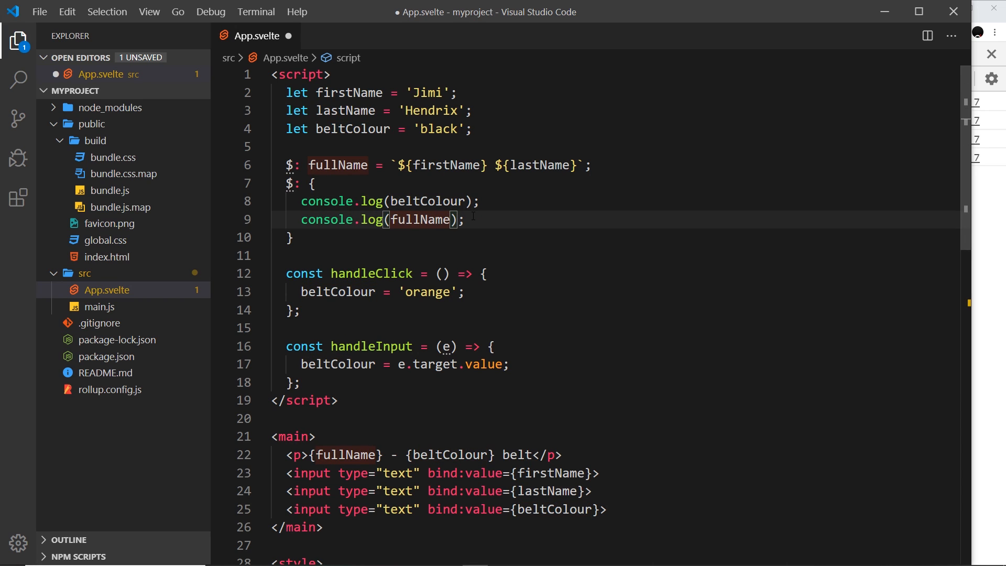
left_click(424, 201)
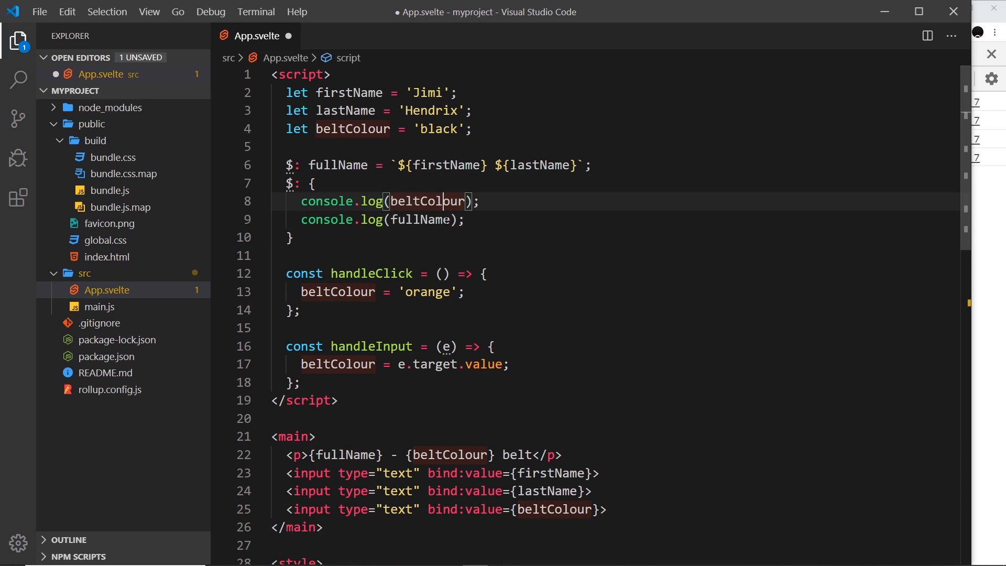
left_click(314, 183)
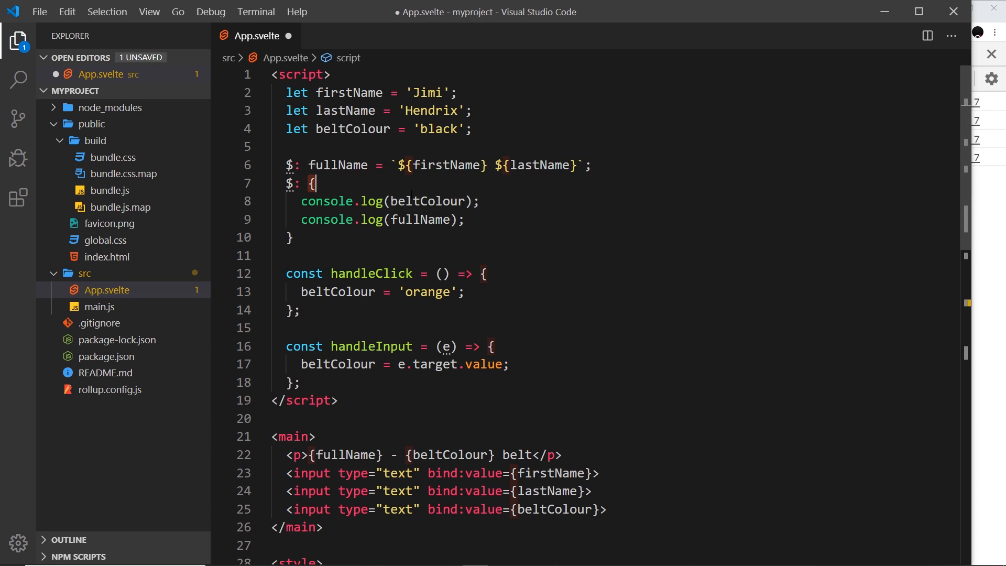
left_click(465, 219)
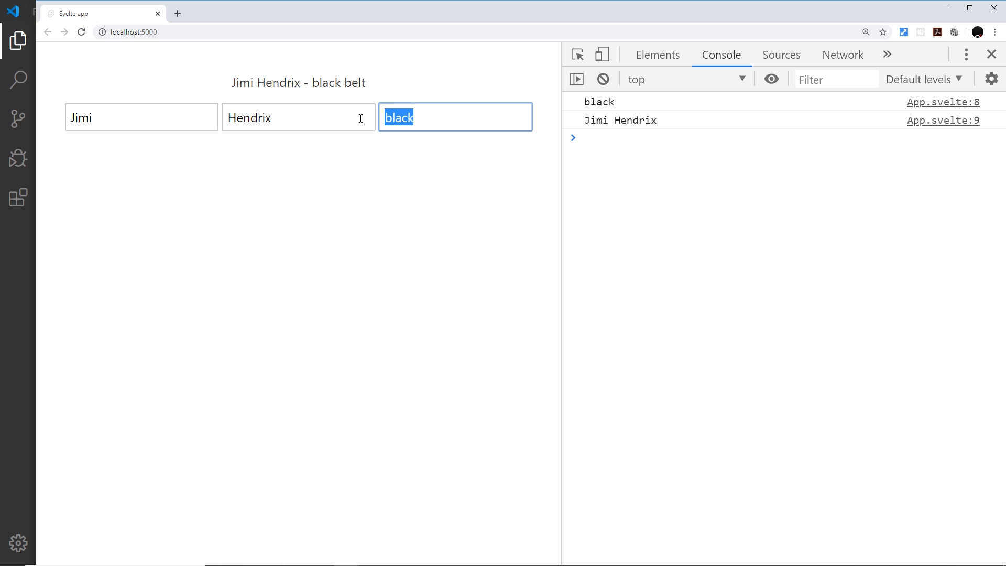
Step: Enter red as the belt colour so the console logs each colour with Jimi Hendrix
type("r")
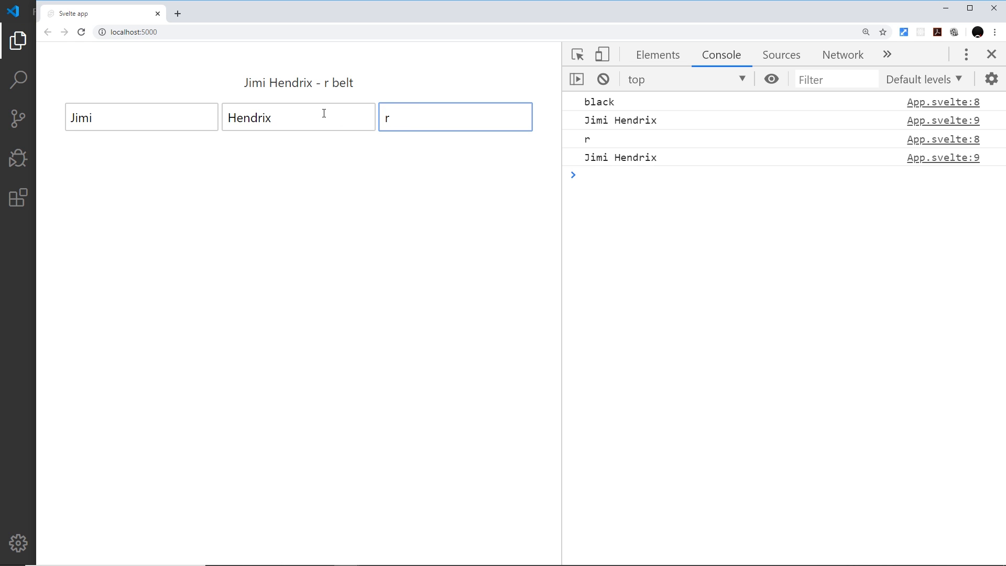
type("ed")
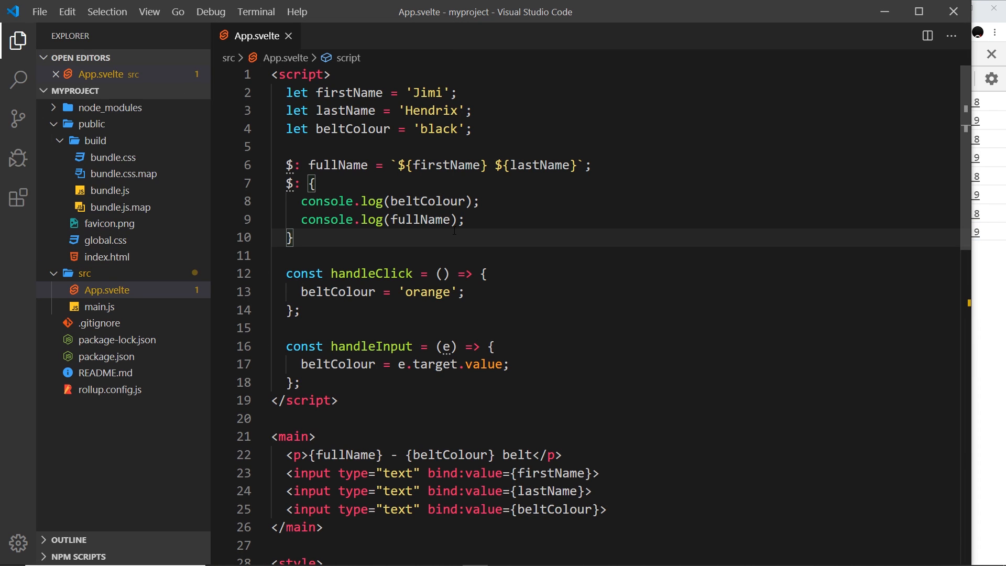
double_click(416, 219)
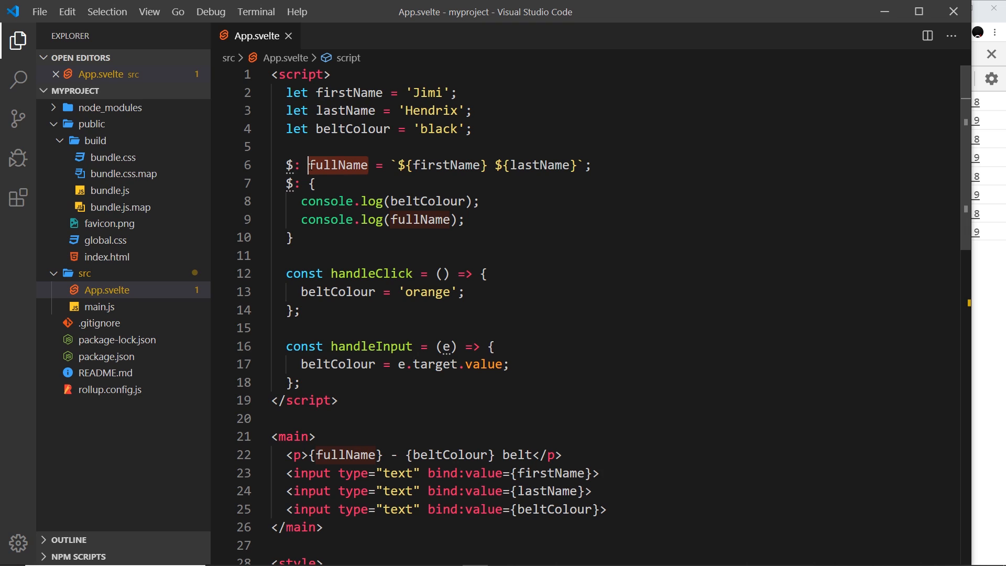
left_click(292, 237)
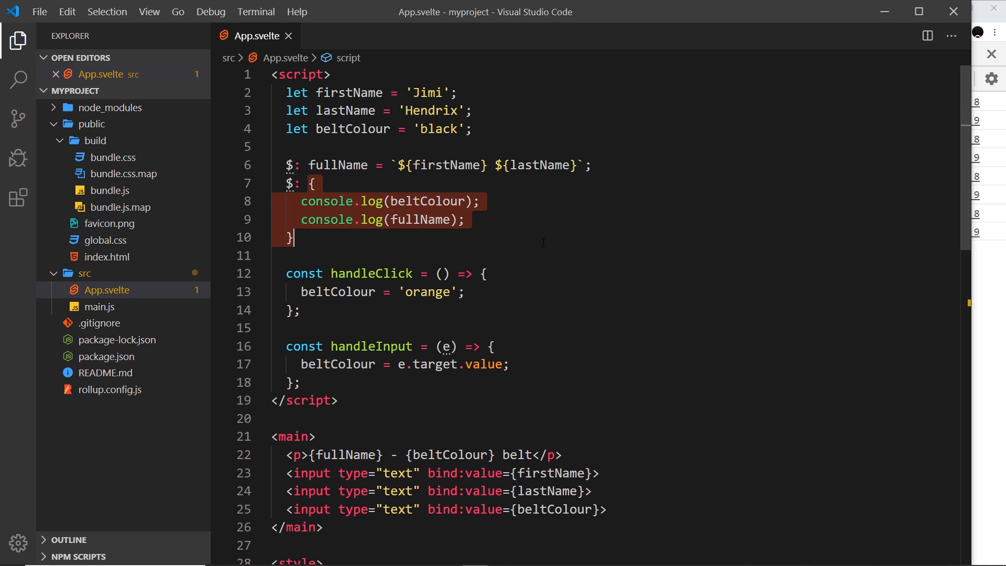